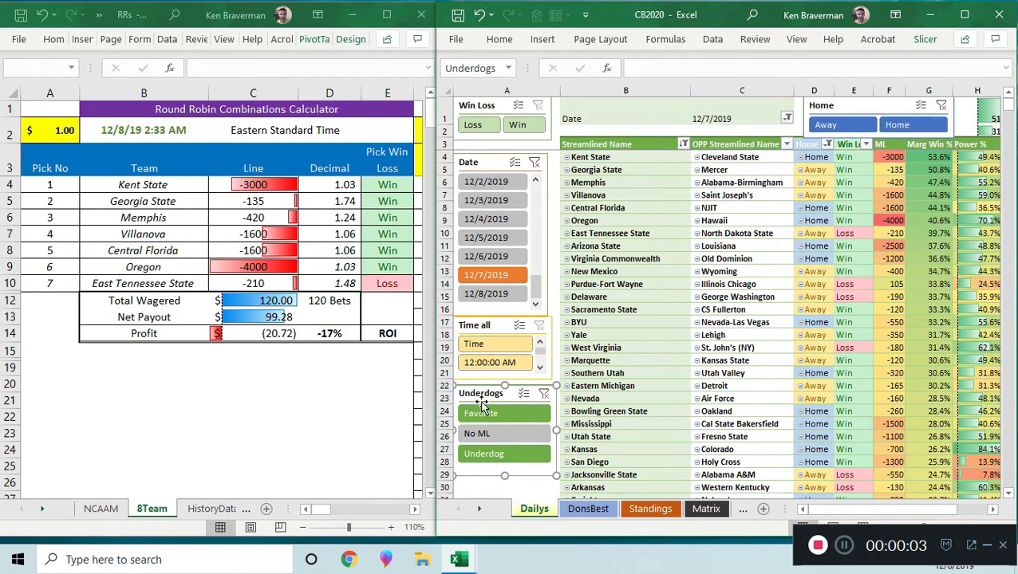
Browse the Date slicer through 12/6, 12/5 and 12/8, then return to 12/7/2019.
{"action": "left_click", "coordinate": [253, 416]}
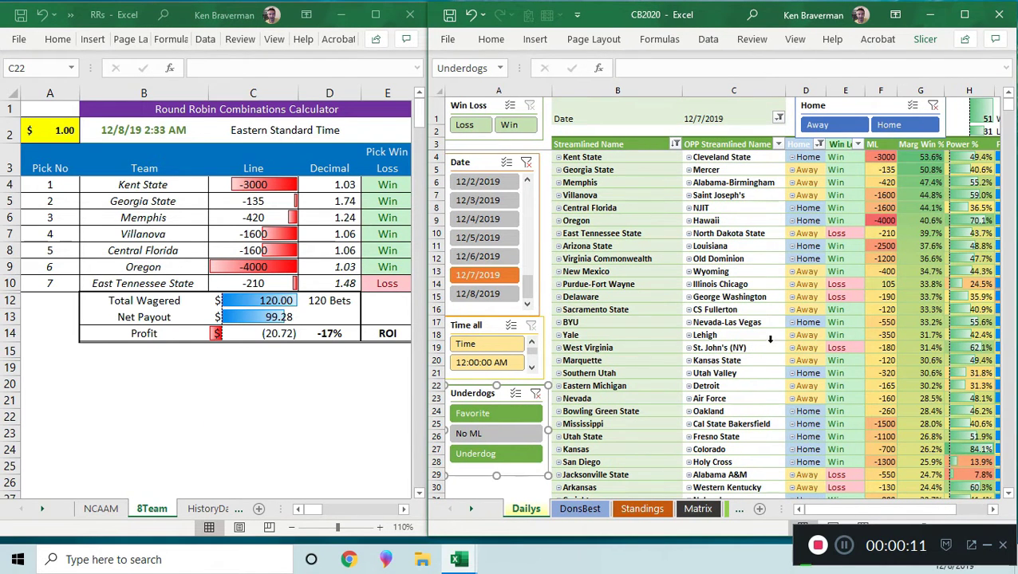
{"action": "mouse_move", "coordinate": [606, 259]}
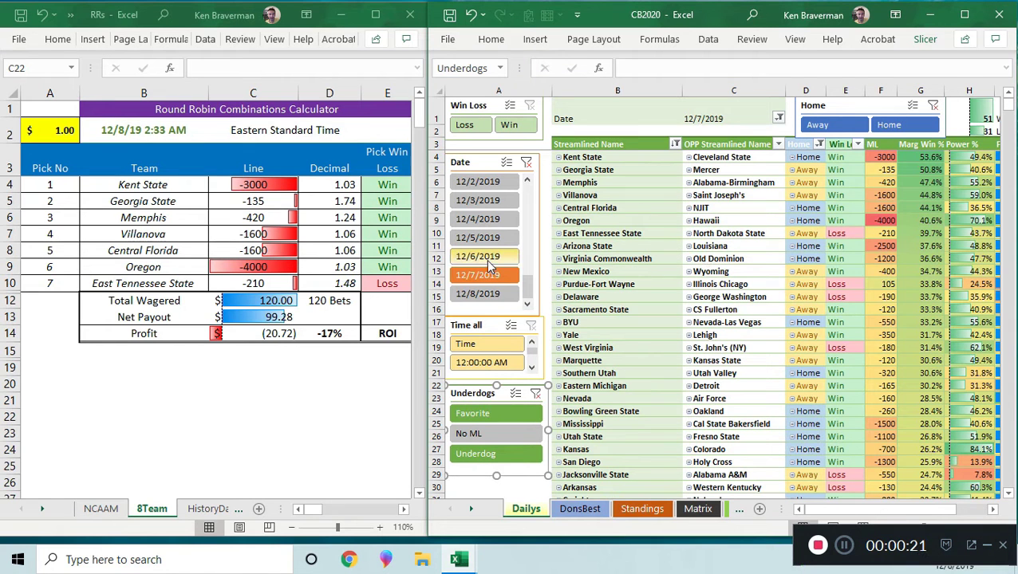
{"action": "left_click", "coordinate": [477, 256]}
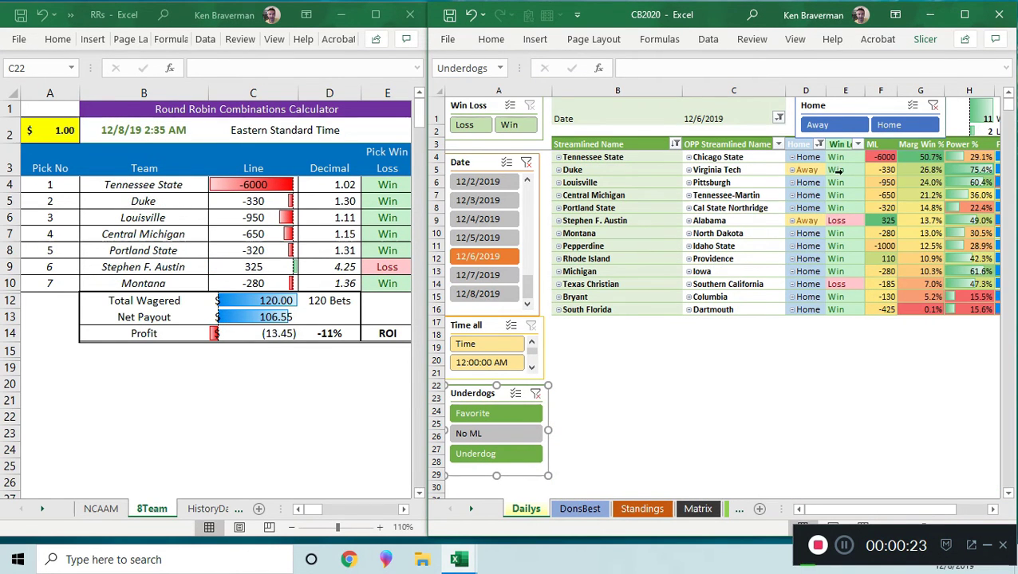
{"action": "mouse_move", "coordinate": [932, 184]}
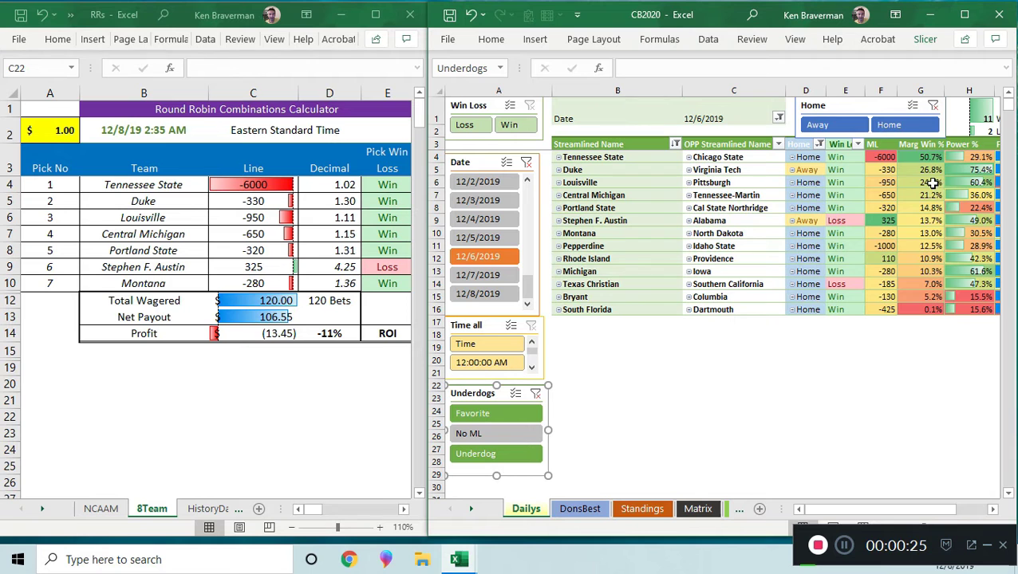
{"action": "left_click", "coordinate": [476, 238]}
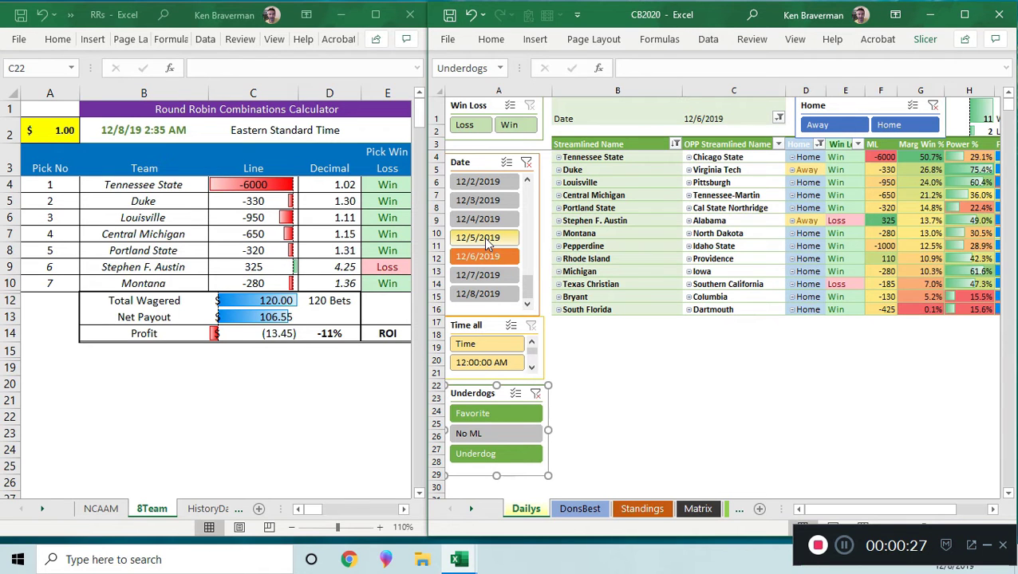
{"action": "left_click", "coordinate": [476, 238]}
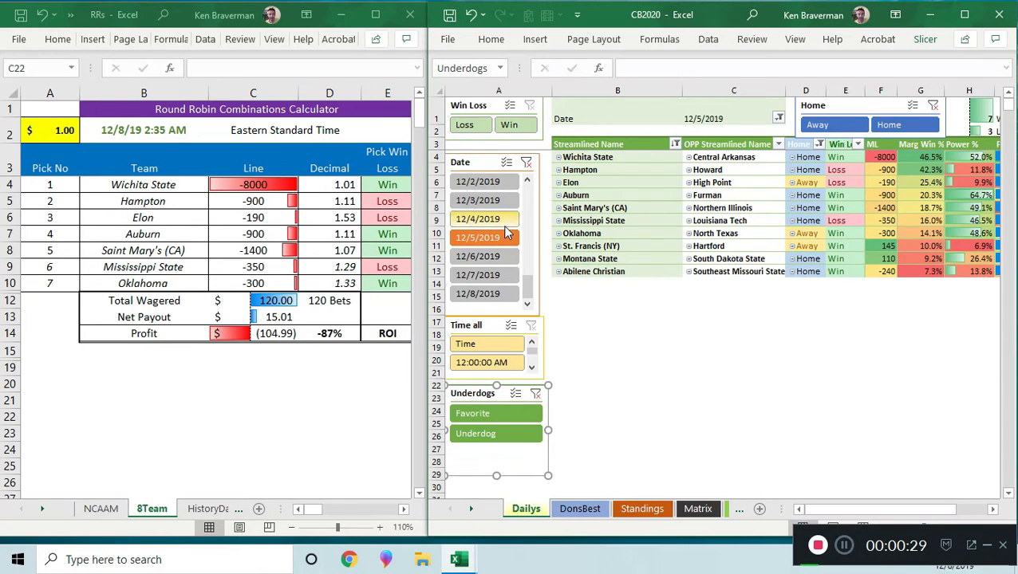
{"action": "left_click", "coordinate": [477, 219]}
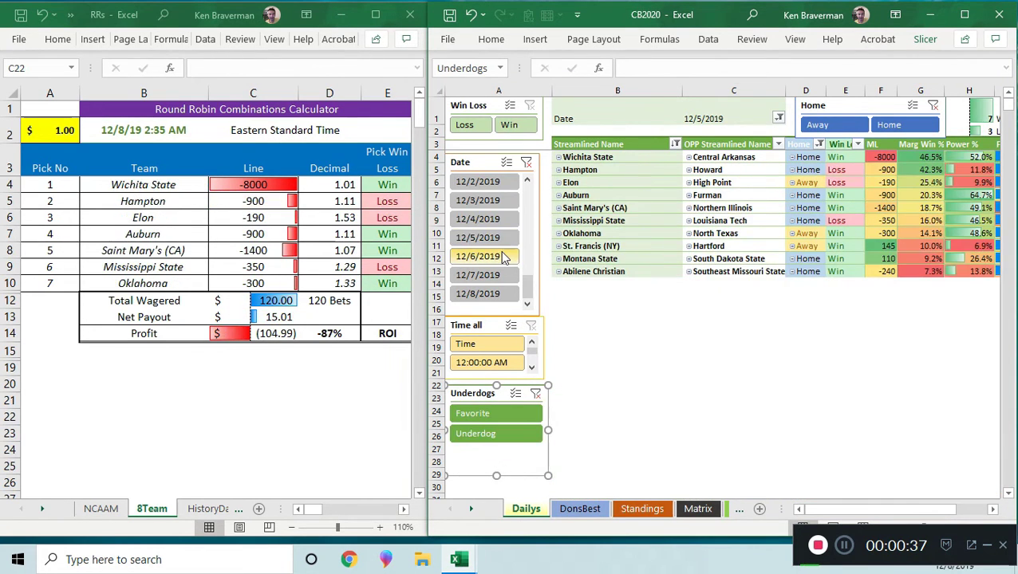
{"action": "left_click", "coordinate": [476, 293]}
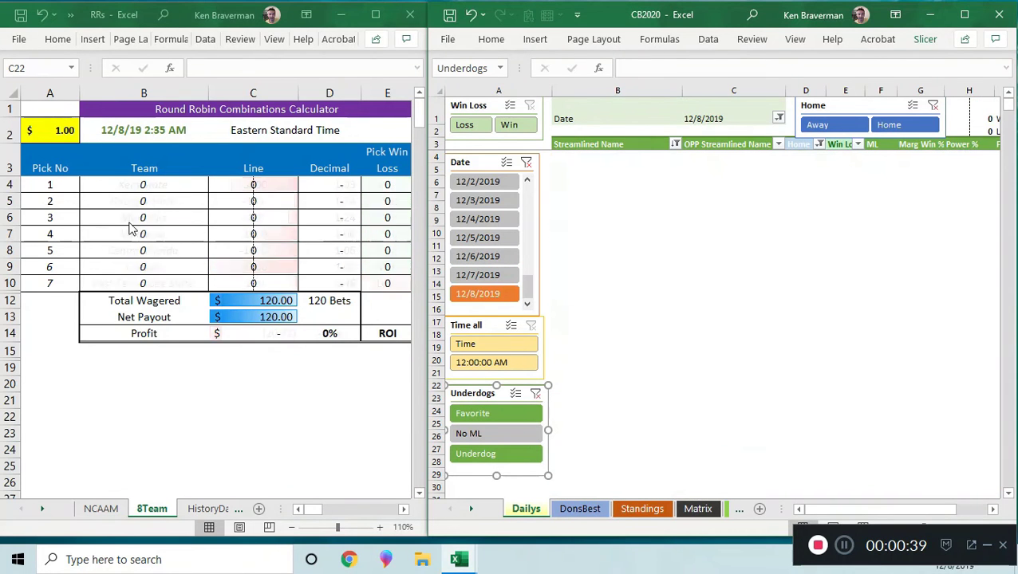
{"action": "left_click", "coordinate": [477, 274]}
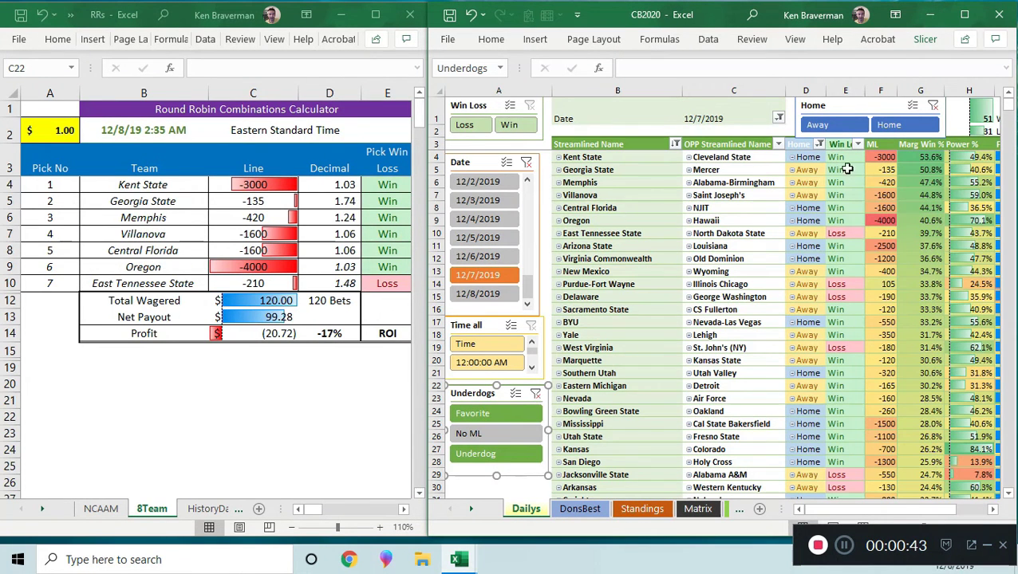
Limit 12/7/2019 to home games and review margins, results and calculator moneylines.
{"action": "left_click", "coordinate": [882, 90]}
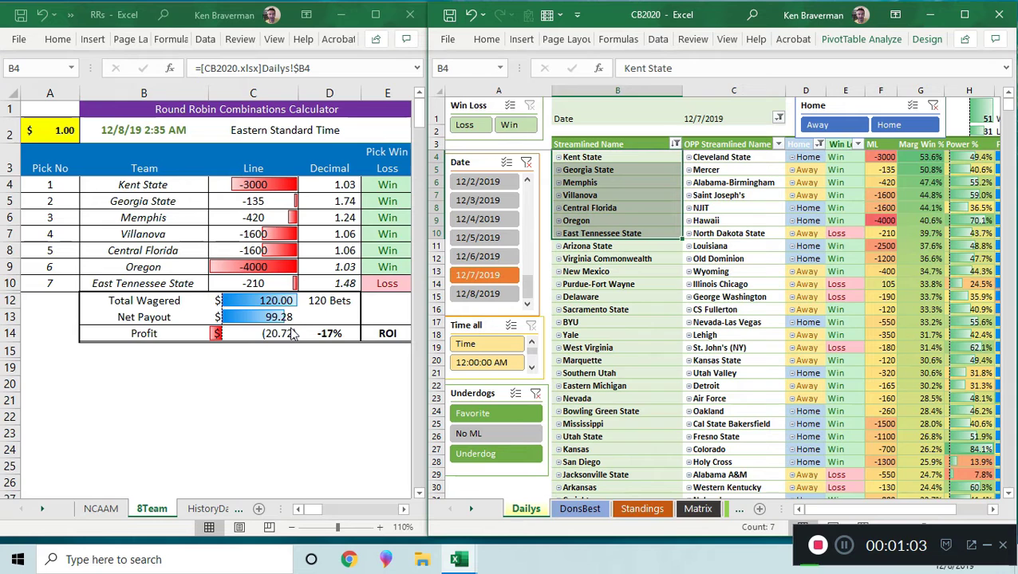
{"action": "mouse_move", "coordinate": [211, 257]}
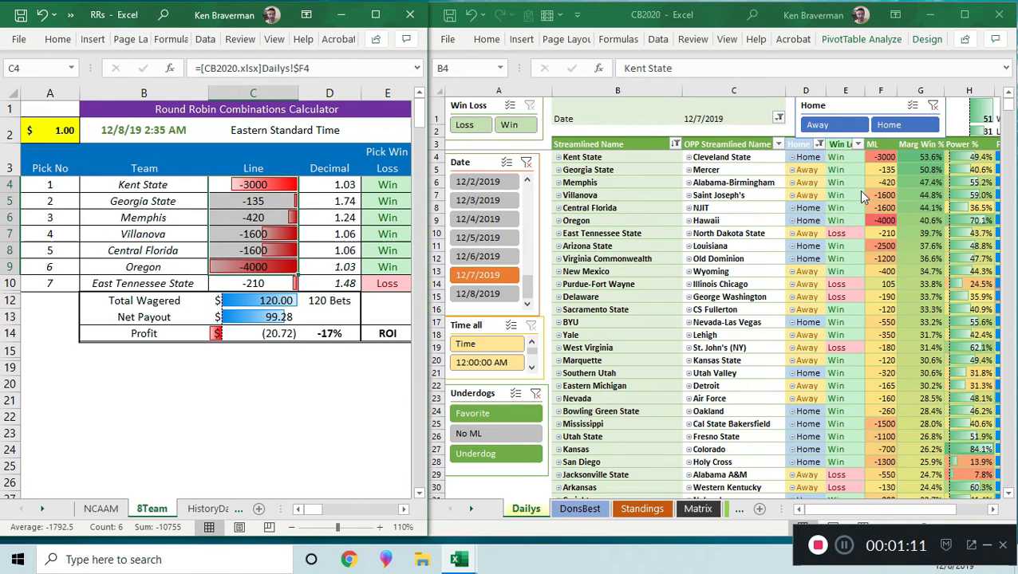
{"action": "mouse_move", "coordinate": [756, 240]}
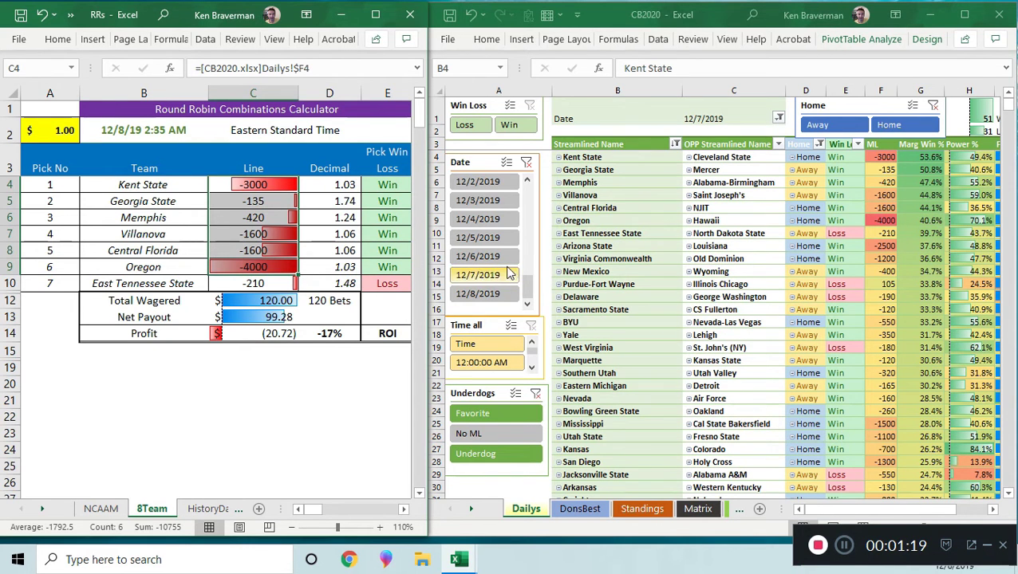
{"action": "left_click", "coordinate": [476, 256]}
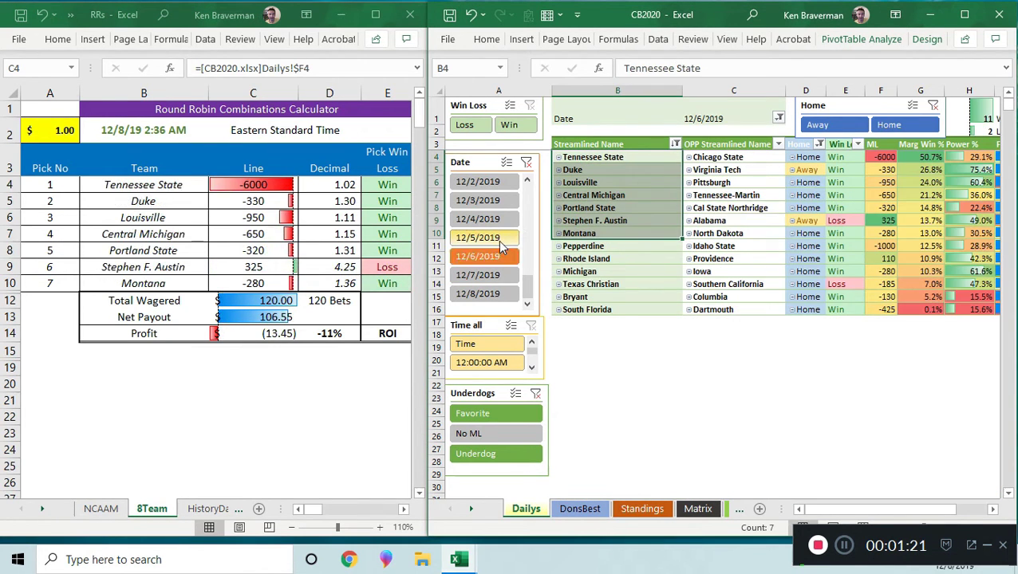
{"action": "left_click", "coordinate": [478, 275]}
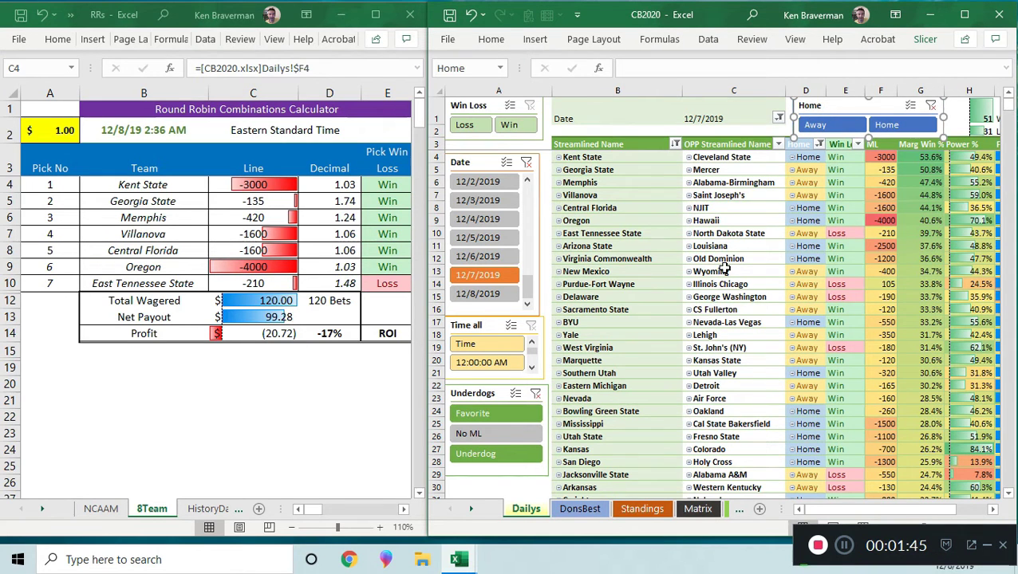
{"action": "mouse_move", "coordinate": [580, 291]}
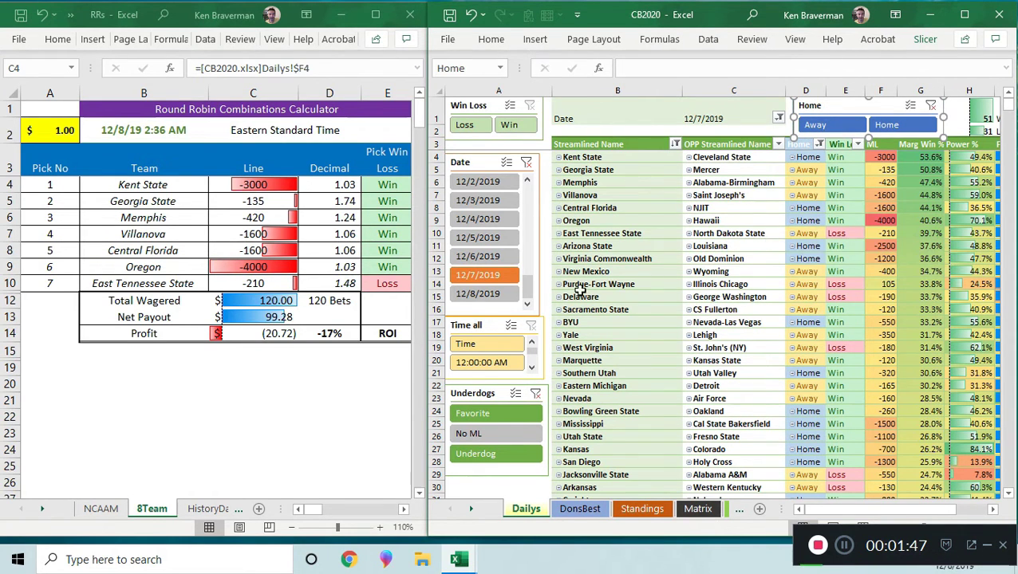
{"action": "mouse_move", "coordinate": [821, 275]}
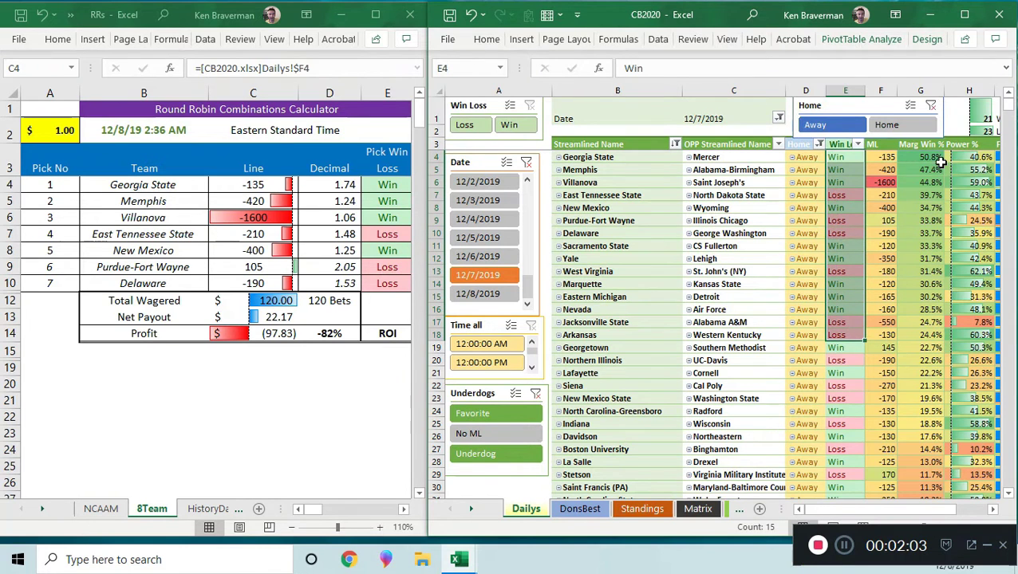
{"action": "left_click_drag", "start_coordinate": [920, 156], "coordinate": [941, 310]}
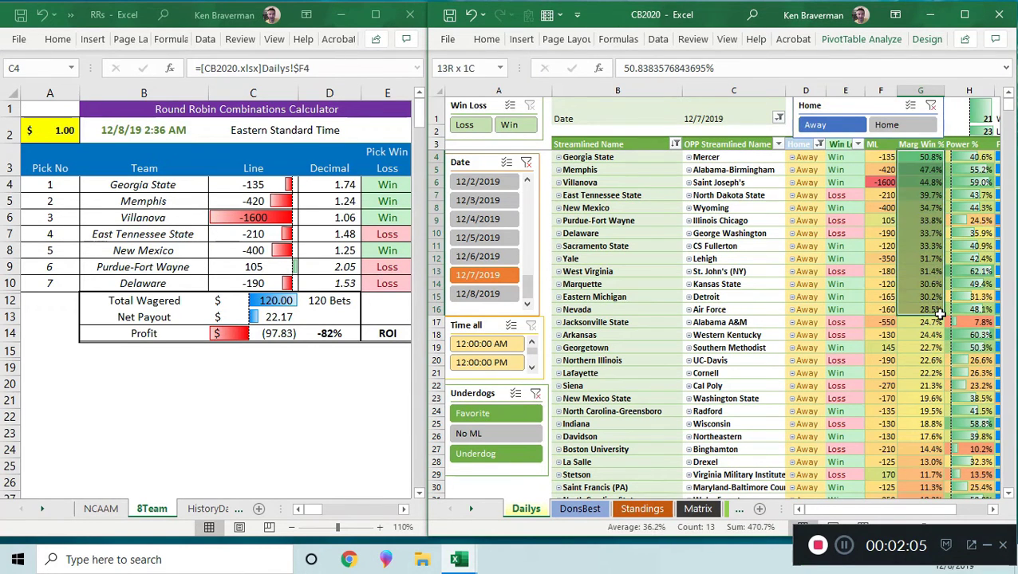
{"action": "left_click", "coordinate": [844, 158]}
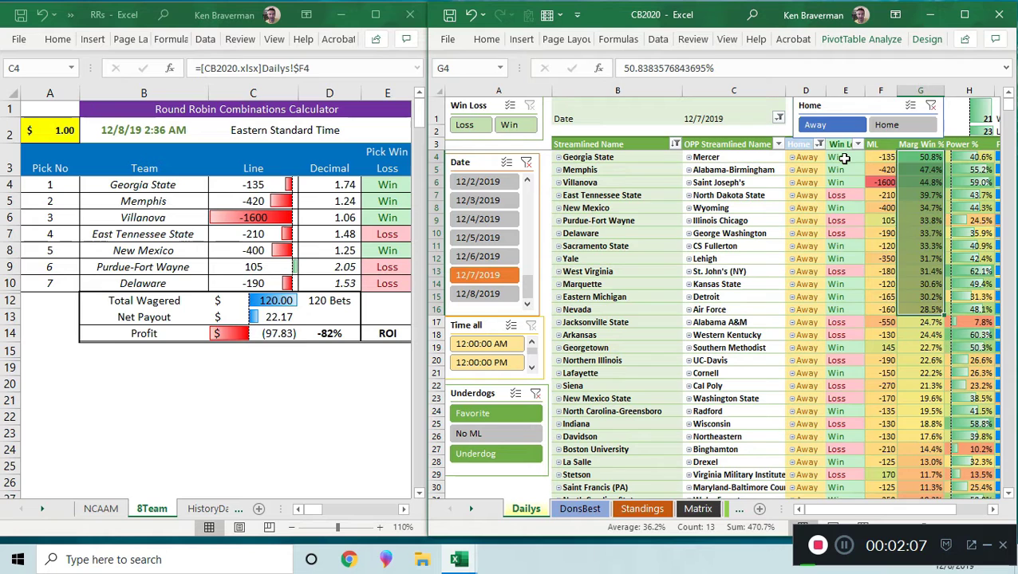
{"action": "left_click_drag", "start_coordinate": [844, 156], "coordinate": [844, 309]}
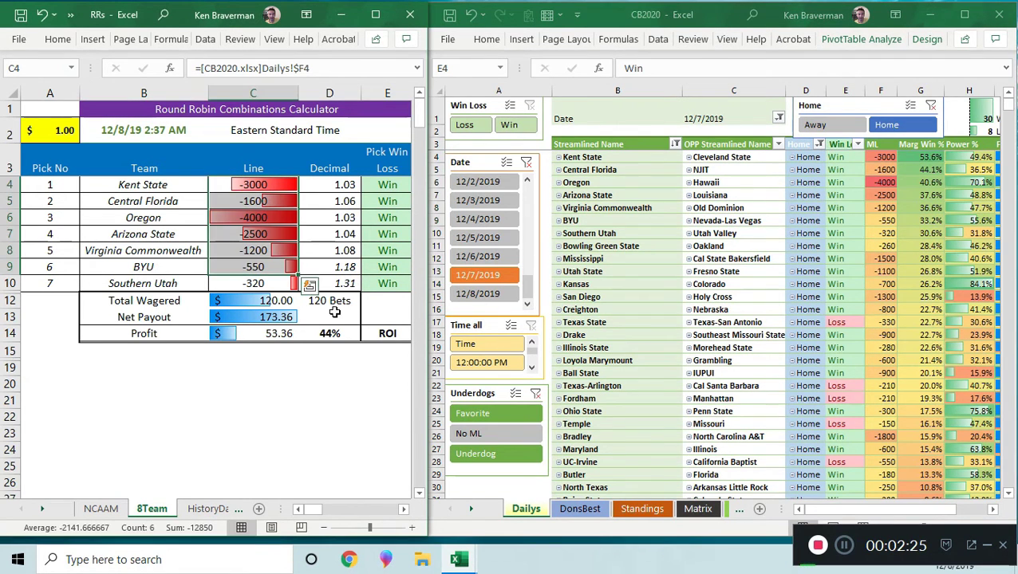
{"action": "left_click", "coordinate": [253, 316]}
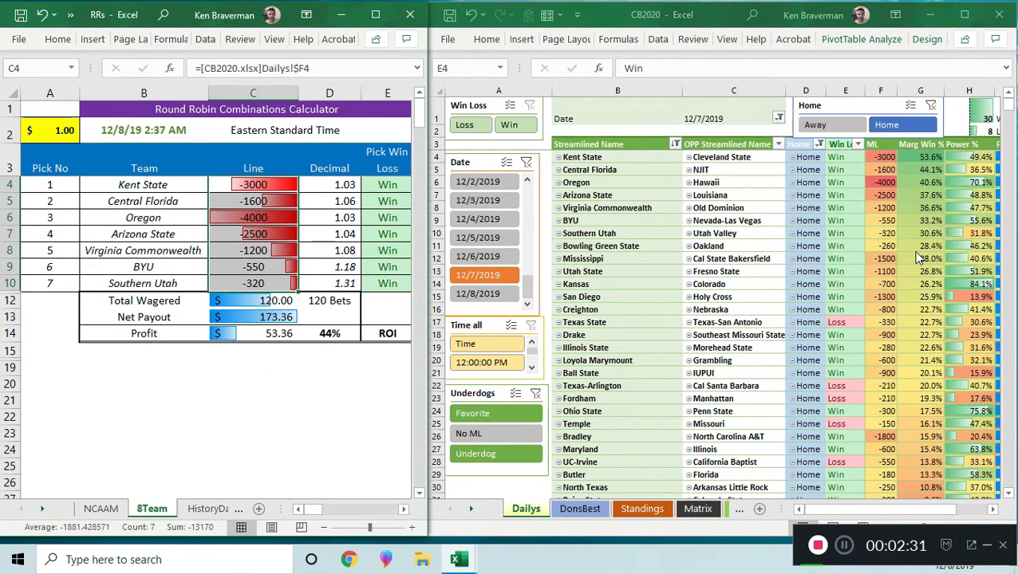
{"action": "mouse_move", "coordinate": [858, 234]}
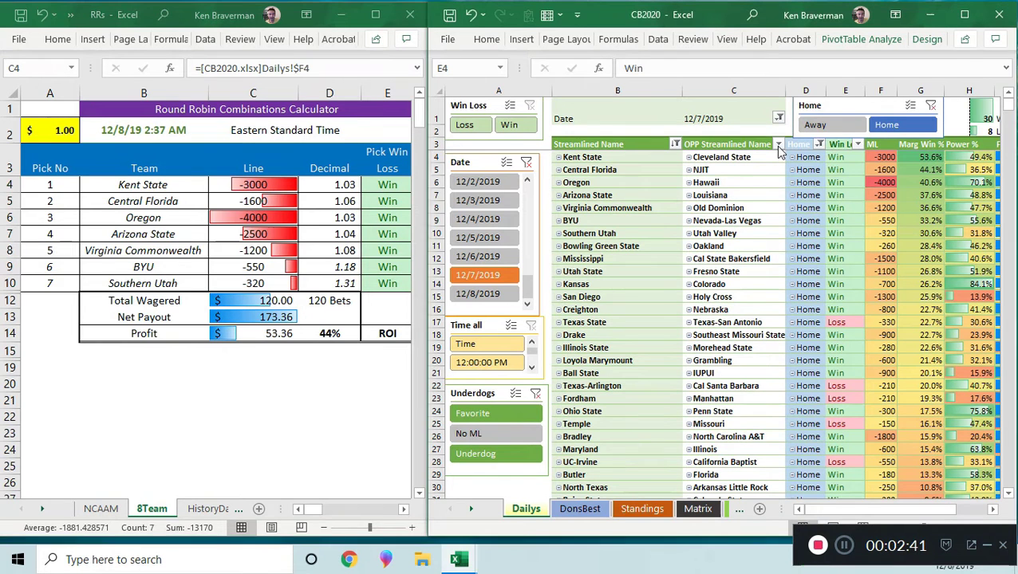
Add an opponent value filter keeping moneylines greater than -1000, then check BYU's -550 line.
{"action": "left_click", "coordinate": [777, 144]}
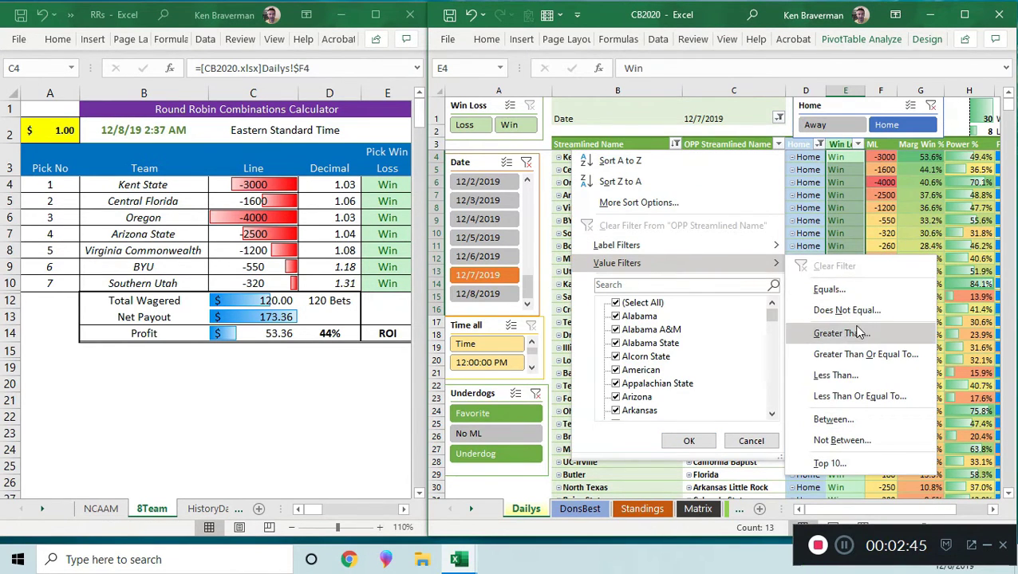
{"action": "left_click", "coordinate": [840, 332]}
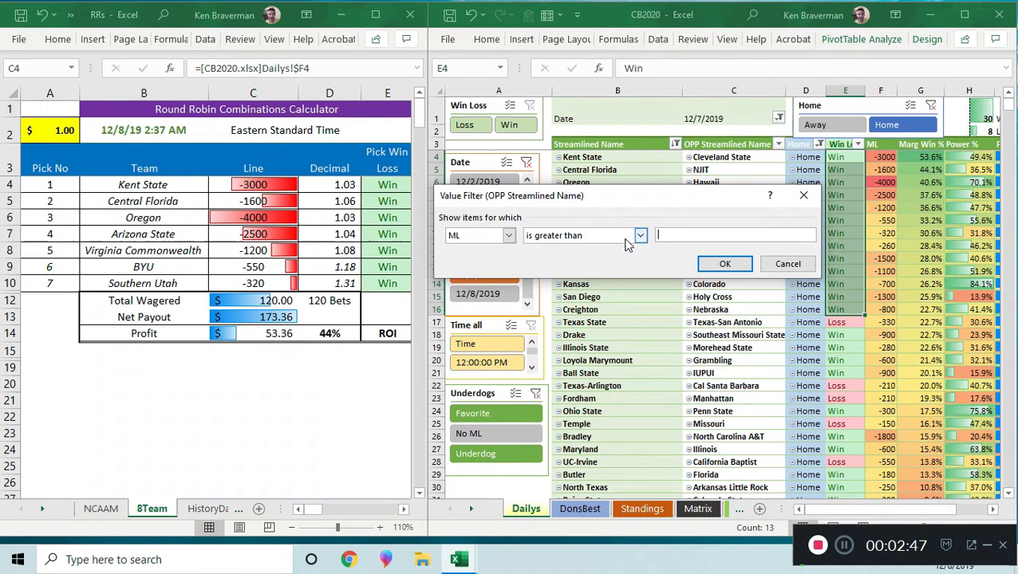
{"action": "type", "text": "-1"}
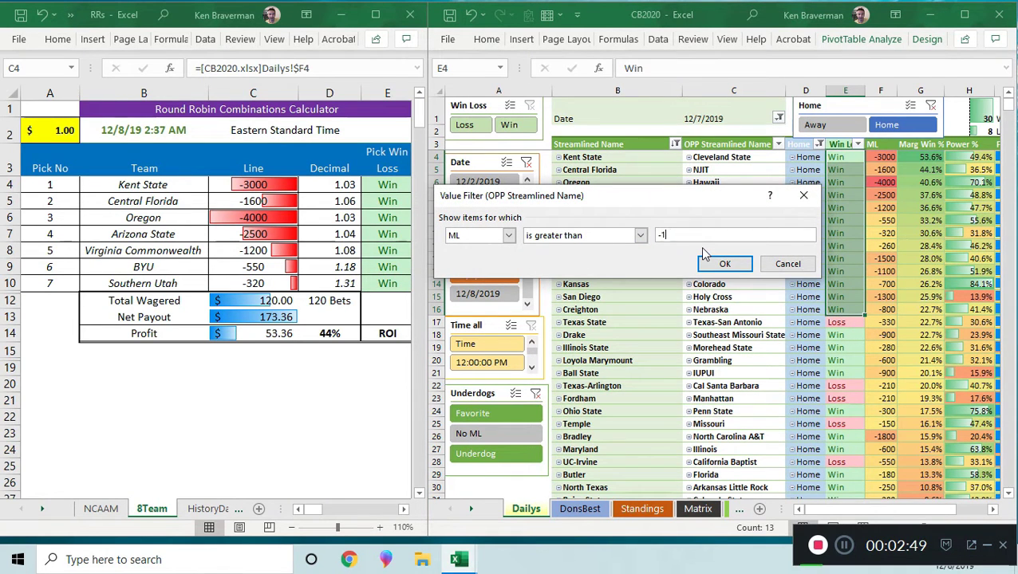
{"action": "type", "text": "000"}
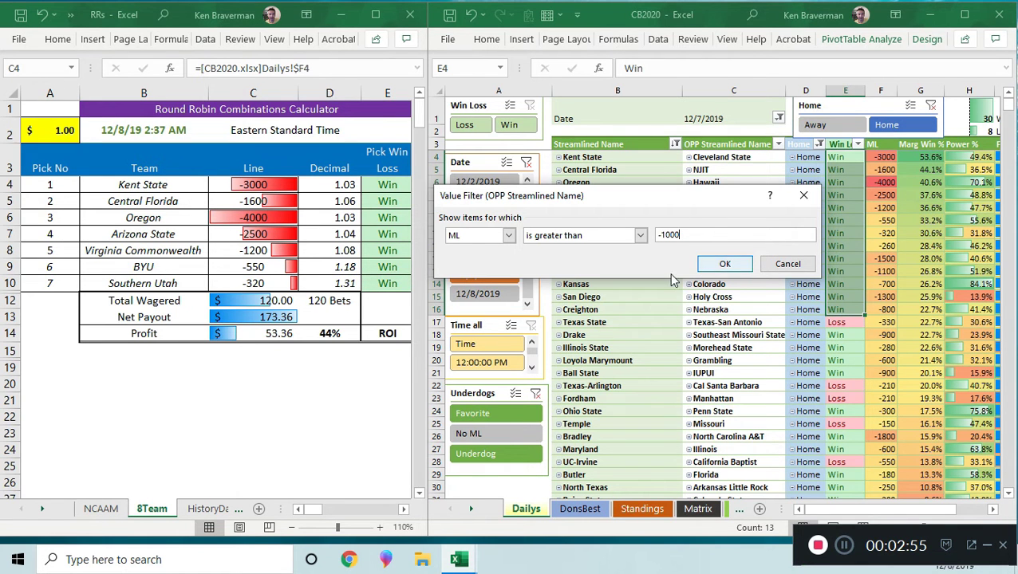
{"action": "left_click", "coordinate": [724, 264]}
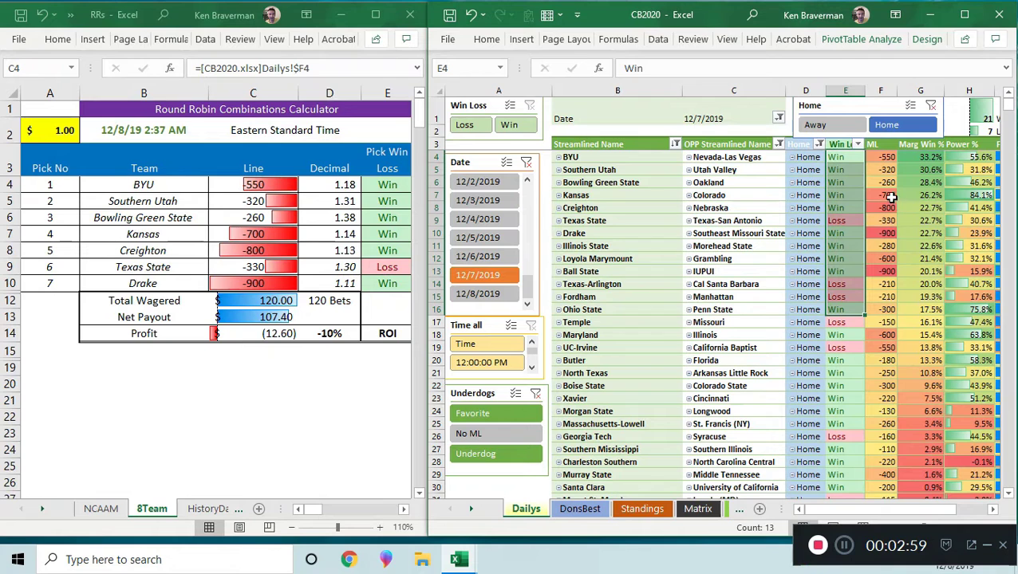
{"action": "left_click", "coordinate": [880, 156]}
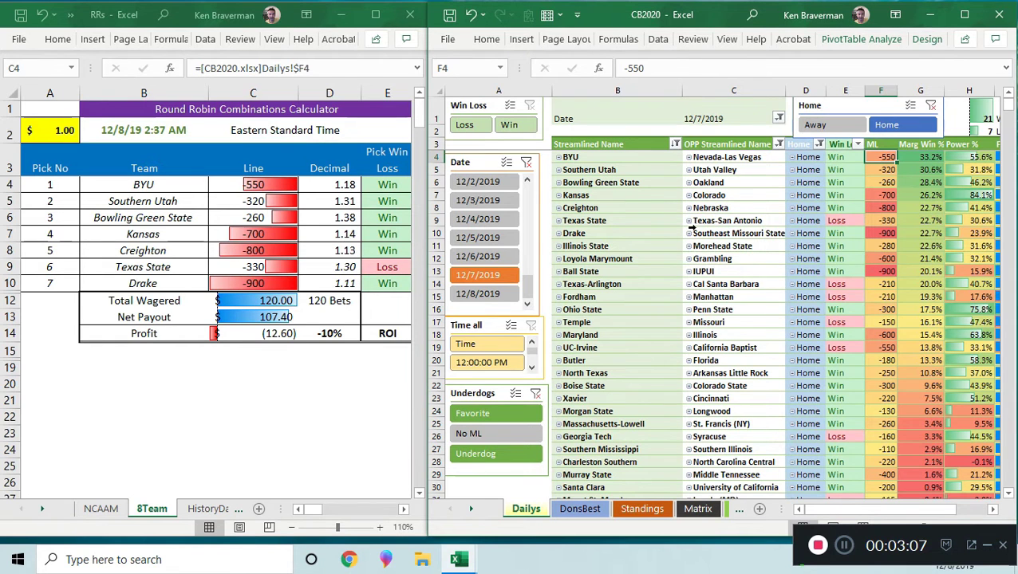
{"action": "mouse_move", "coordinate": [303, 321]}
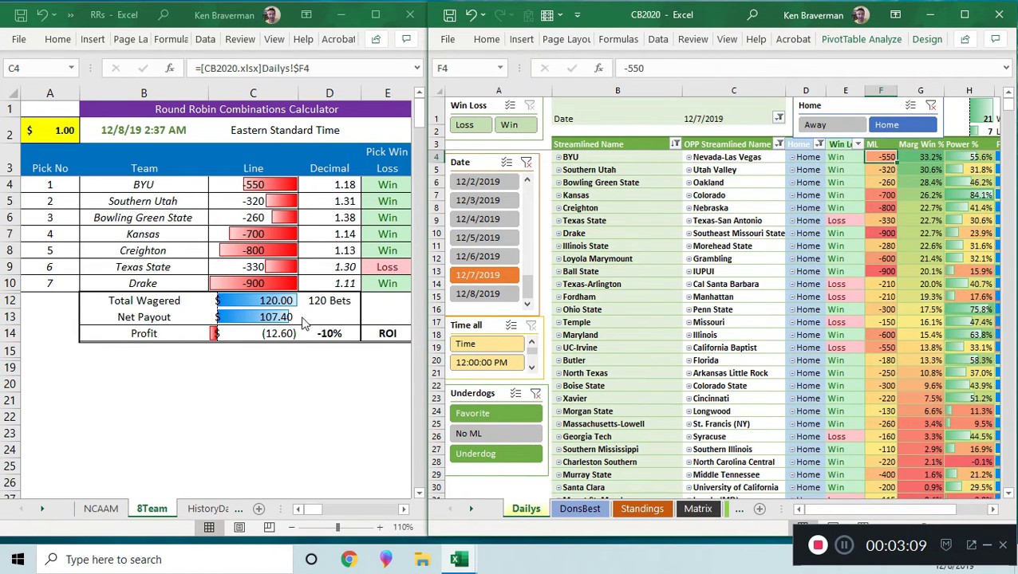
{"action": "mouse_move", "coordinate": [887, 251]}
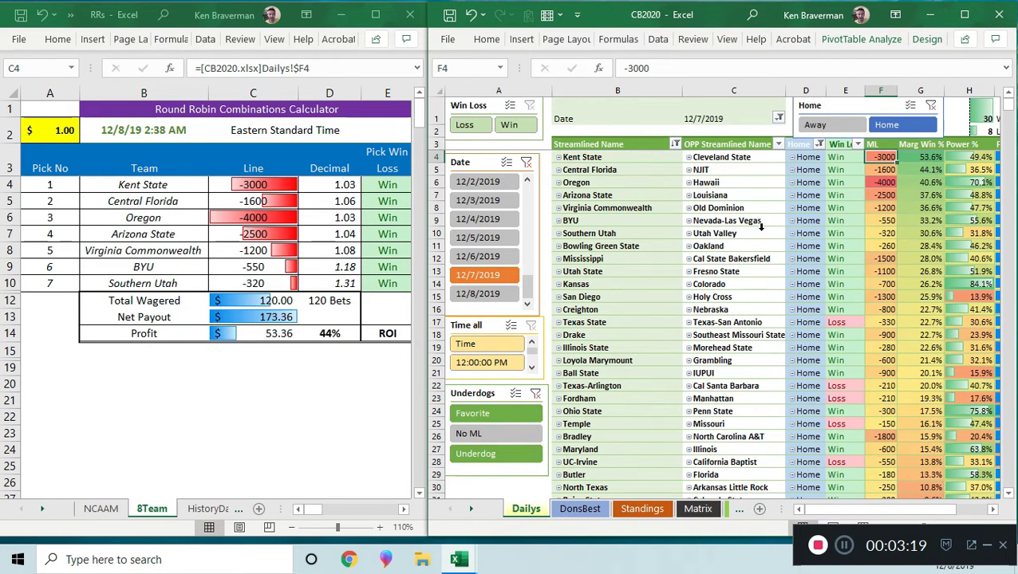
{"action": "mouse_move", "coordinate": [849, 171]}
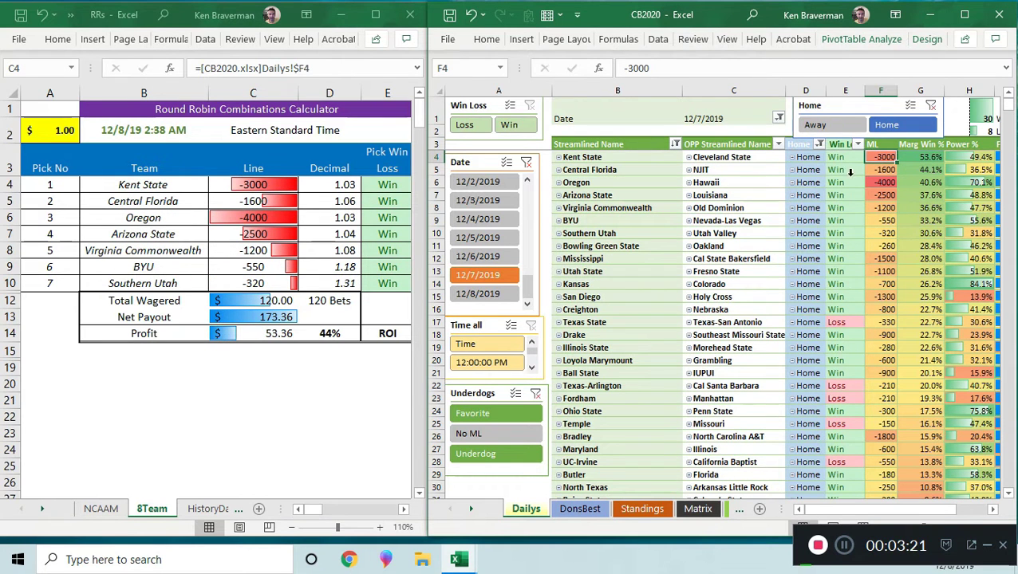
{"action": "mouse_move", "coordinate": [963, 174]}
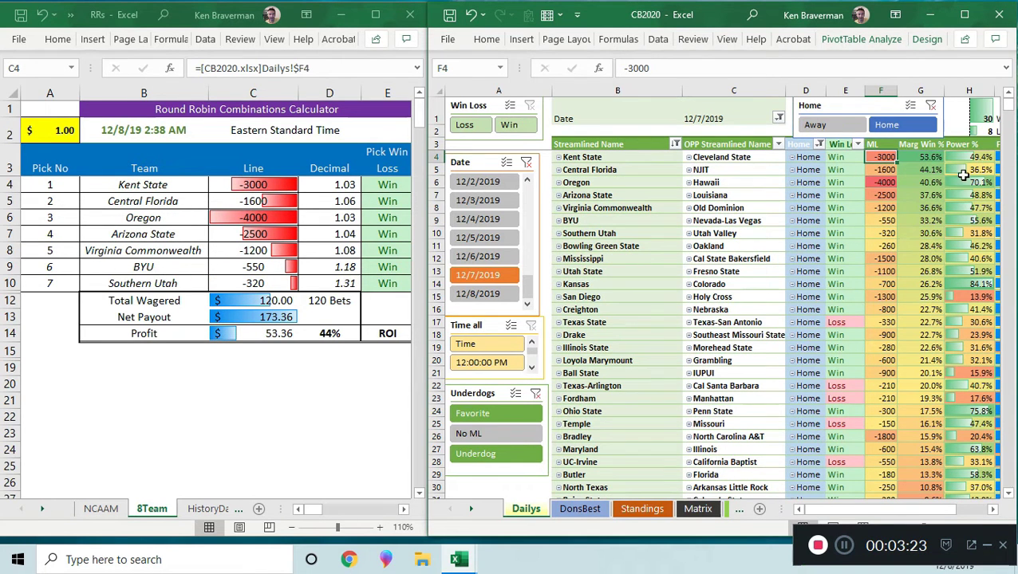
{"action": "mouse_move", "coordinate": [548, 283]}
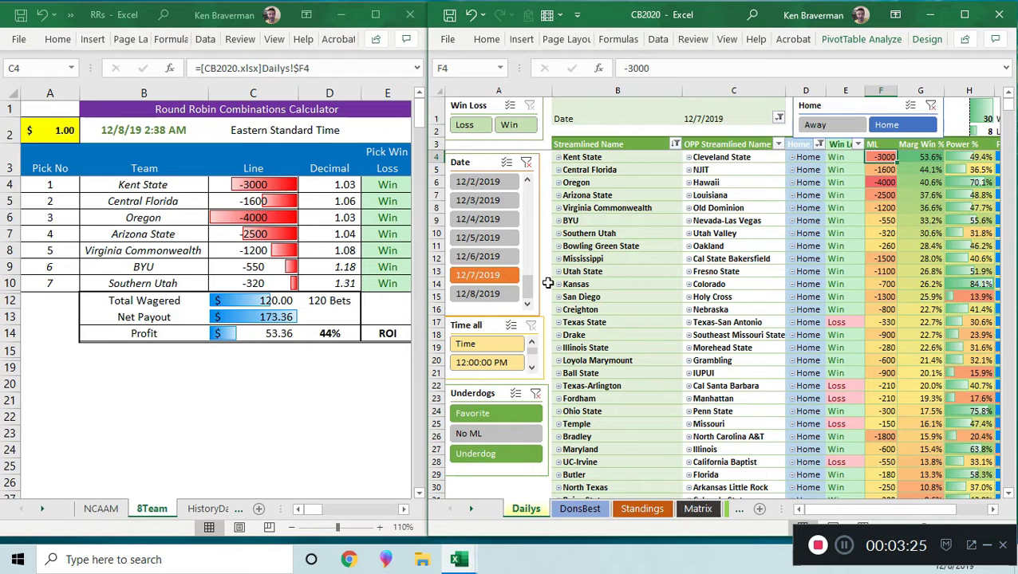
{"action": "mouse_move", "coordinate": [832, 125]}
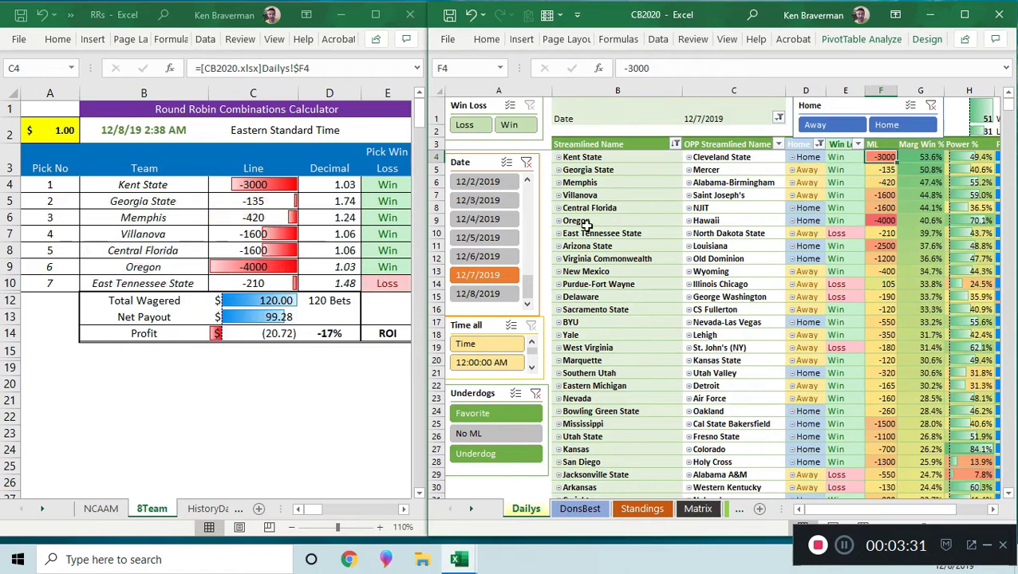
Step the Date slicer through 12/6, 12/4, 12/3 and 12/2, ending on 12/8/2019.
{"action": "left_click", "coordinate": [477, 256]}
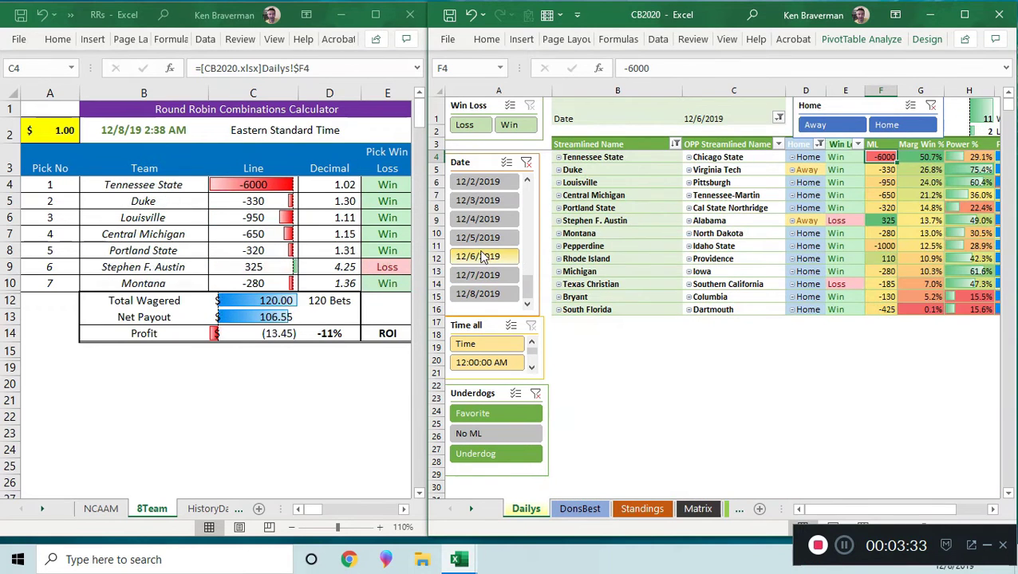
{"action": "left_click", "coordinate": [477, 237]}
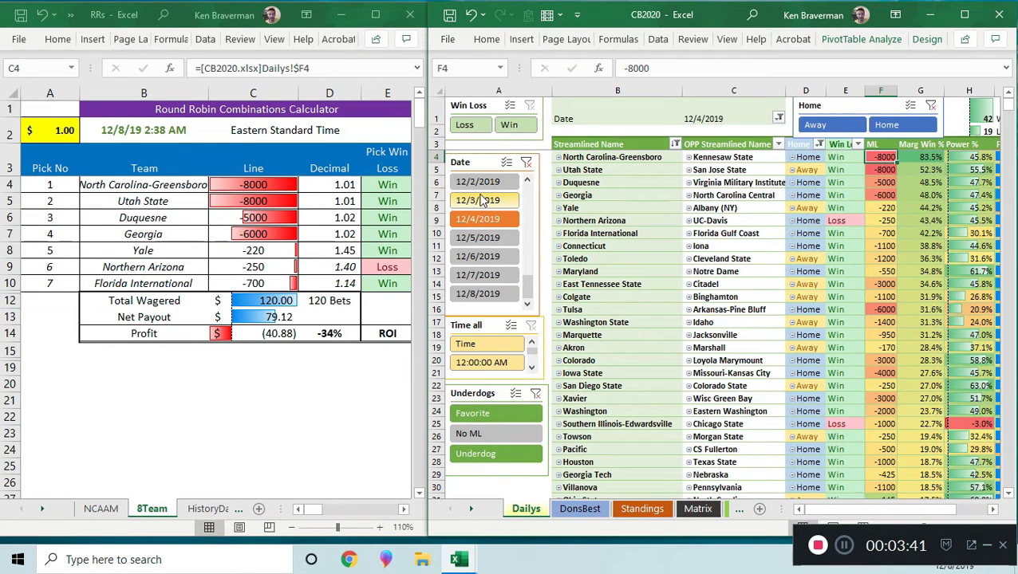
{"action": "left_click", "coordinate": [477, 200]}
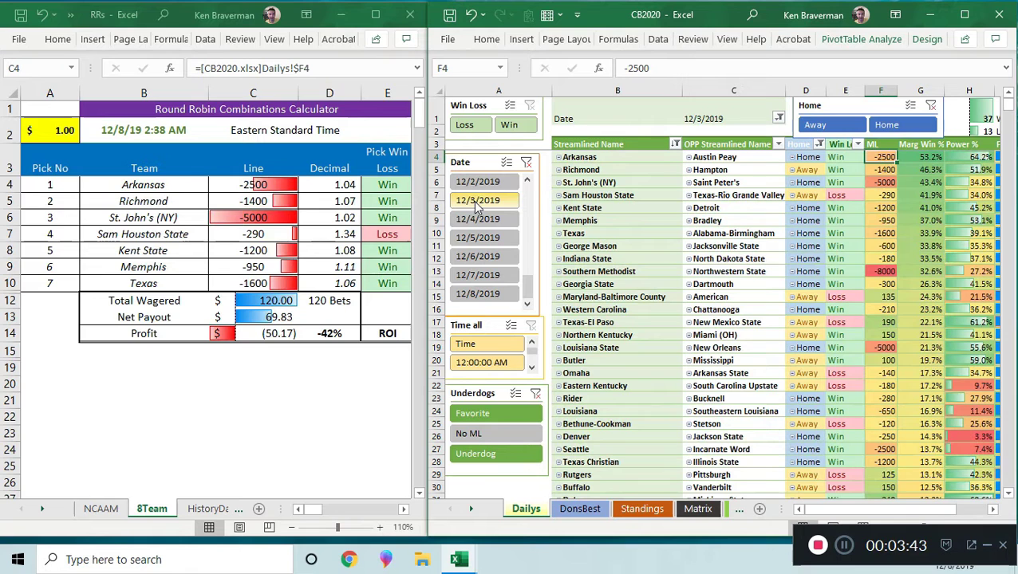
{"action": "left_click", "coordinate": [477, 181]}
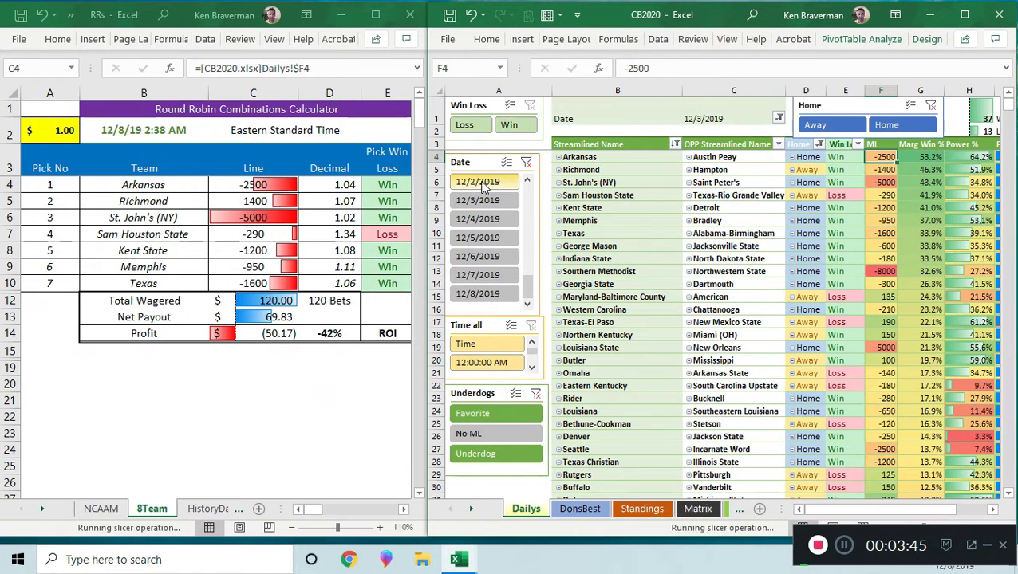
{"action": "left_click", "coordinate": [477, 182]}
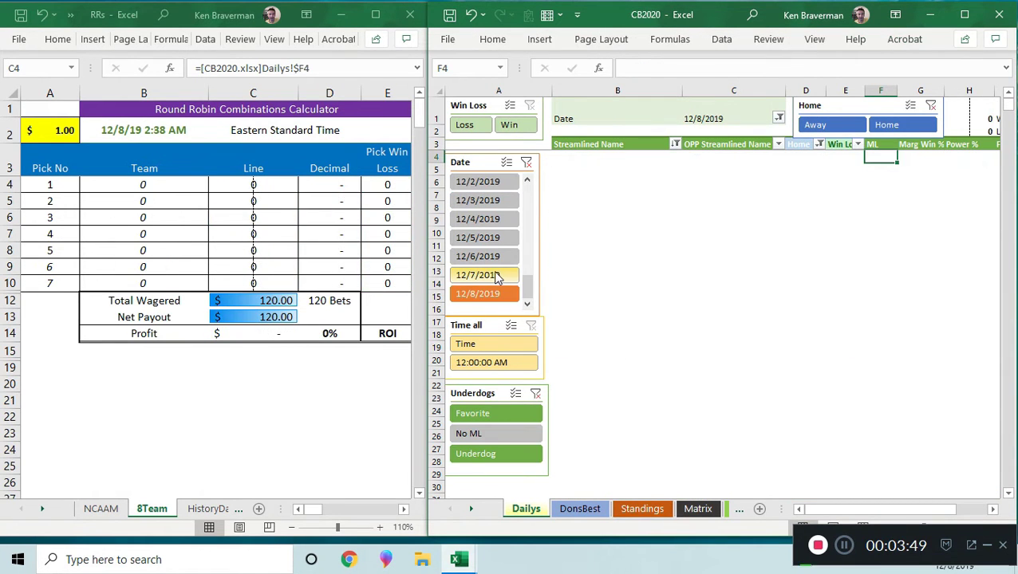
Show only 12/6/2019 home games using the Date and Home slicers.
{"action": "left_click", "coordinate": [477, 275]}
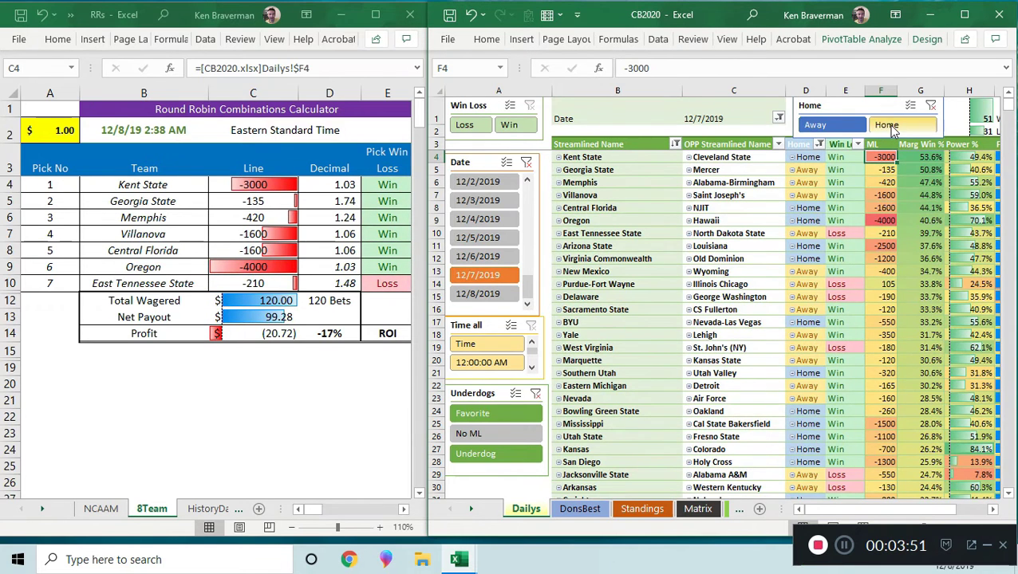
{"action": "left_click", "coordinate": [901, 125]}
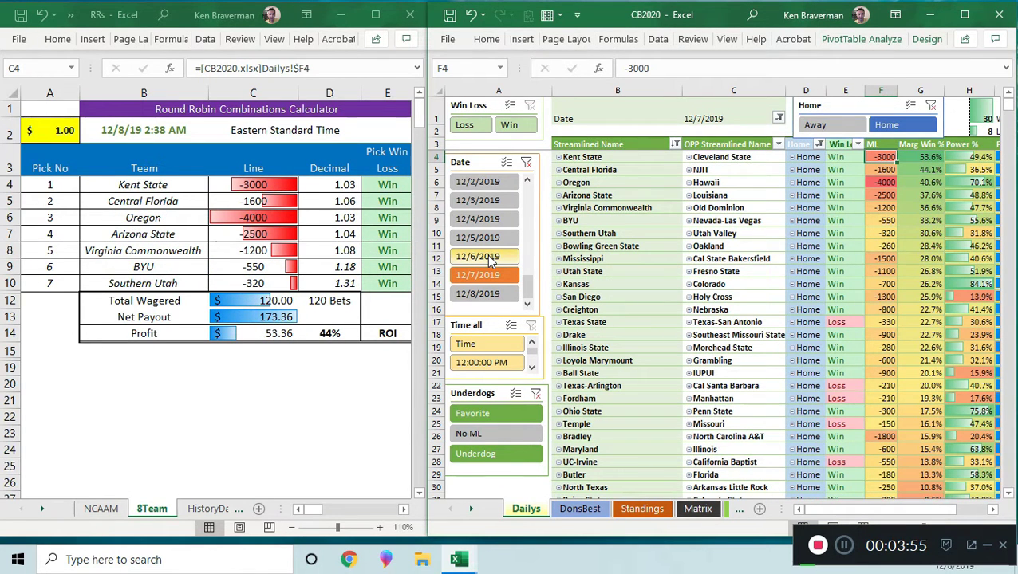
{"action": "left_click", "coordinate": [478, 256]}
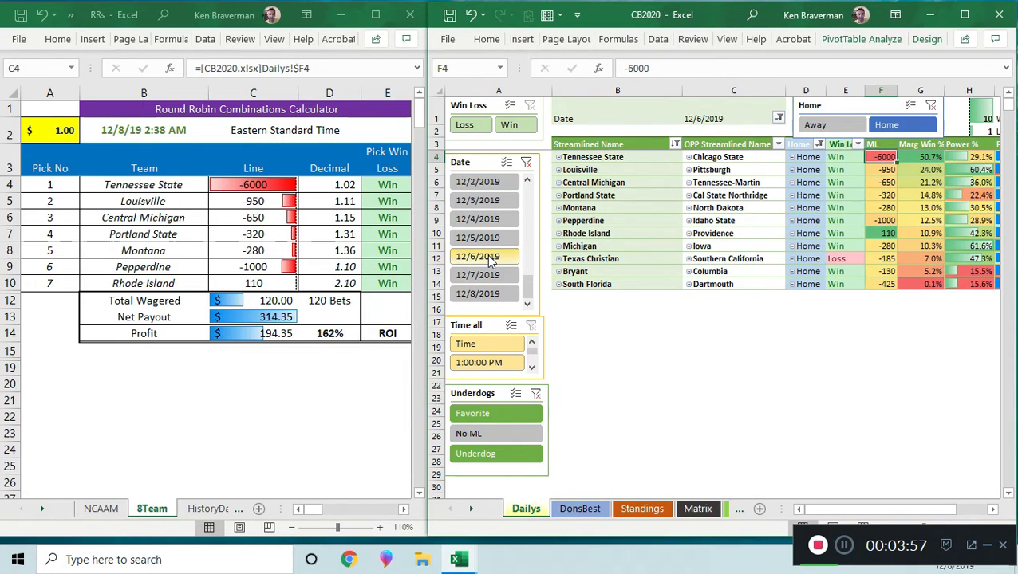
{"action": "left_click", "coordinate": [484, 256]}
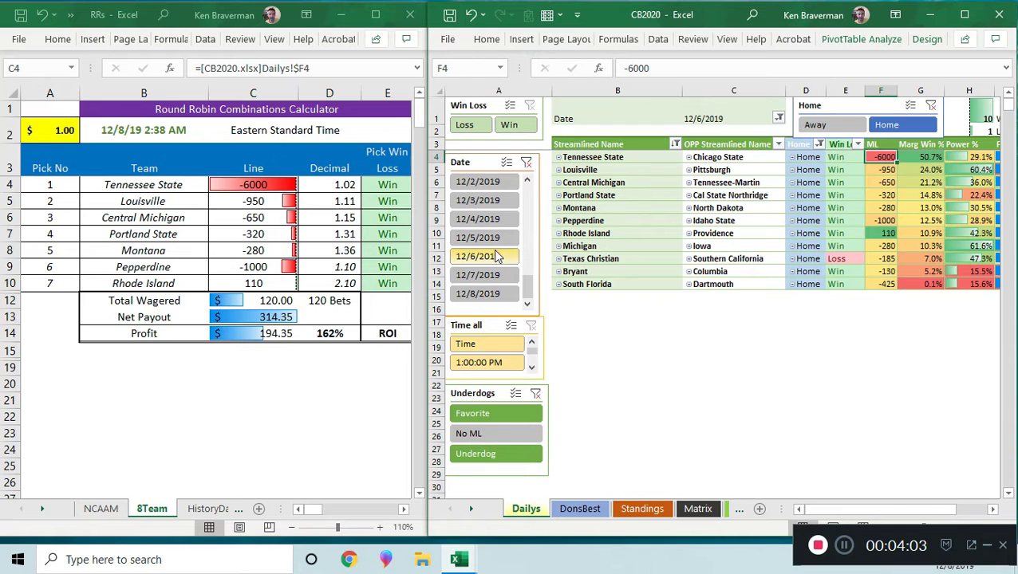
{"action": "left_click", "coordinate": [477, 256]}
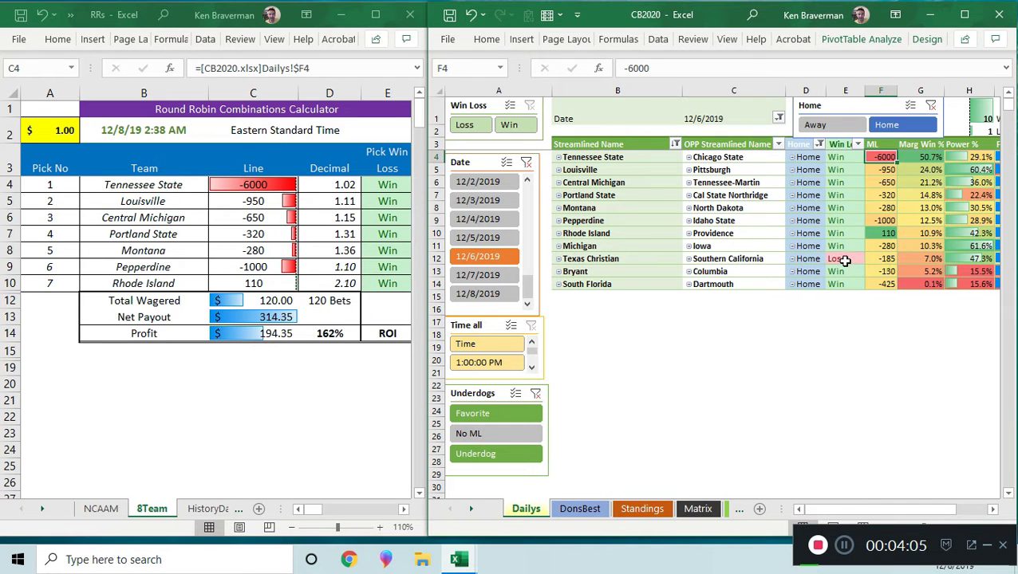
Inspect the Win Loss results and Pepperdine's -1000 moneyline.
{"action": "left_click", "coordinate": [845, 156]}
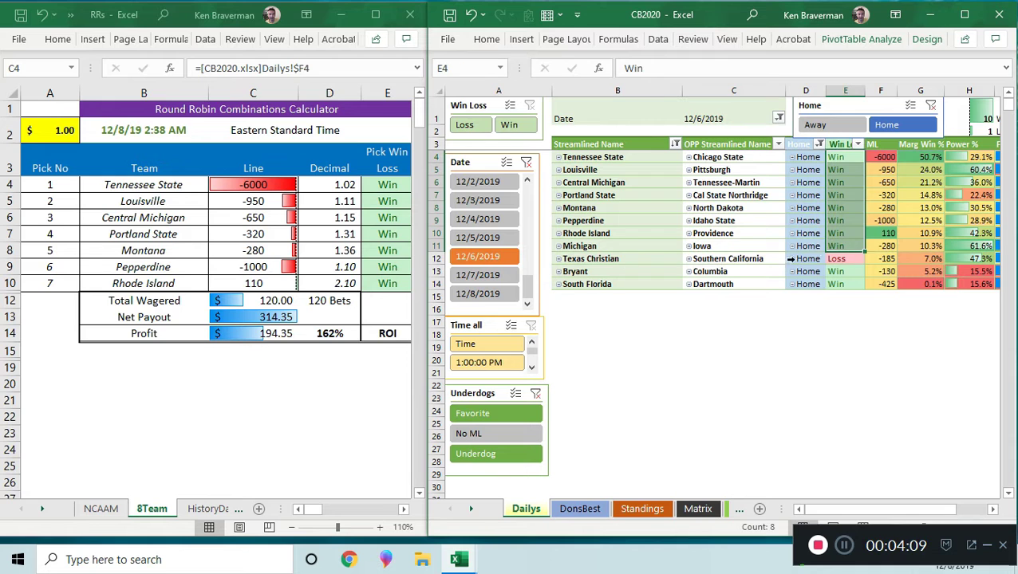
{"action": "mouse_move", "coordinate": [877, 156]}
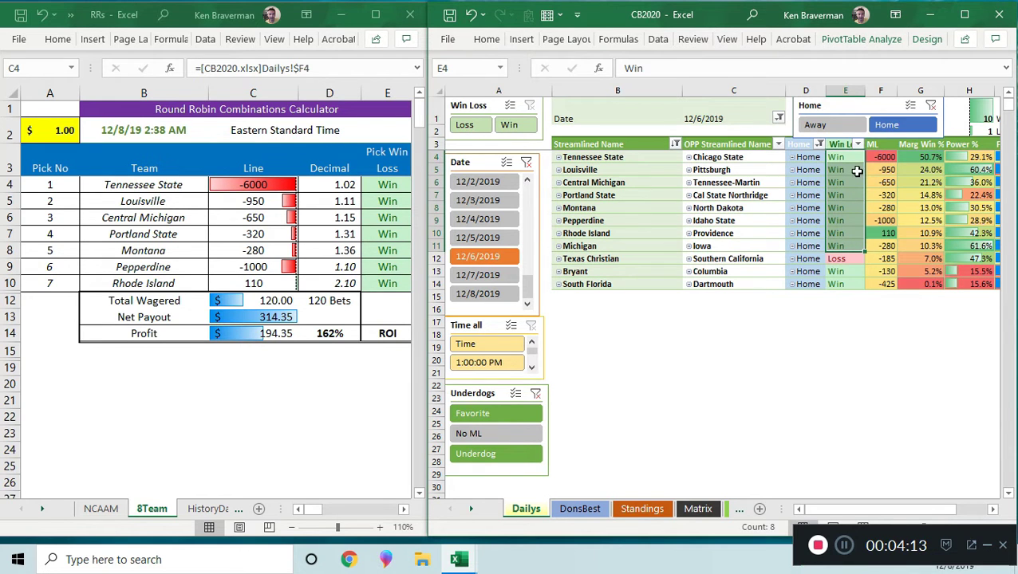
{"action": "left_click", "coordinate": [844, 169]}
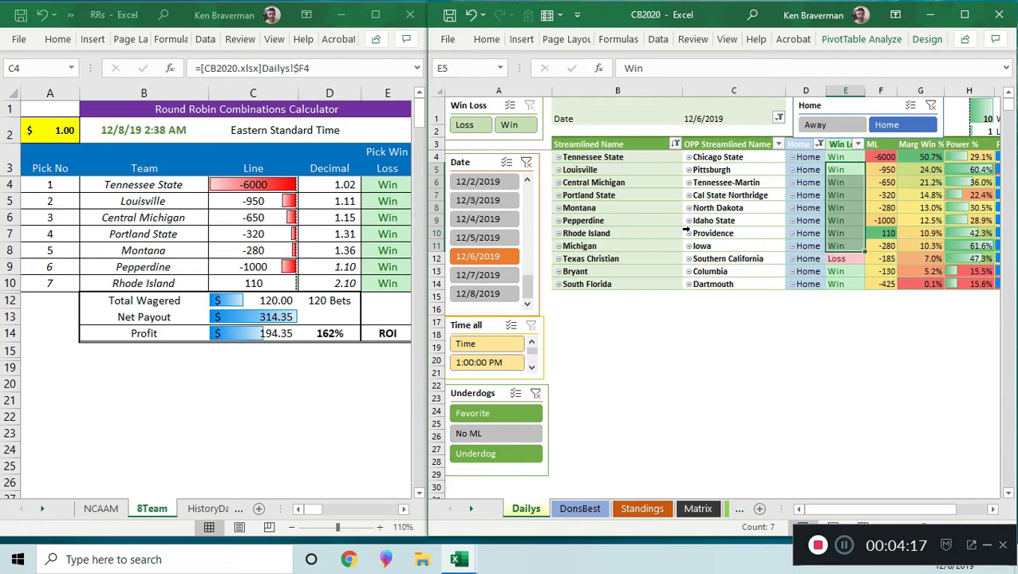
{"action": "mouse_move", "coordinate": [845, 208]}
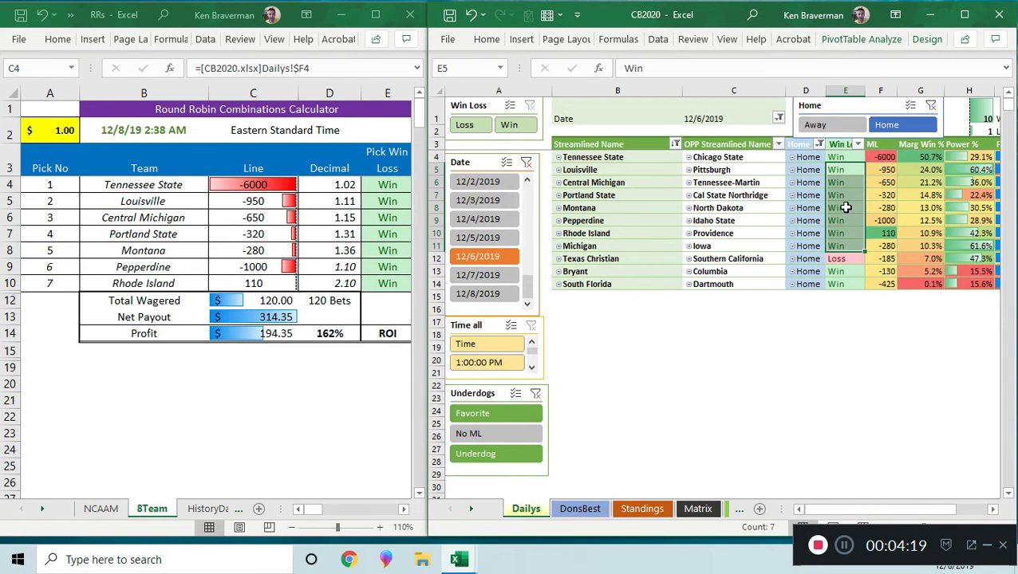
{"action": "left_click", "coordinate": [880, 220]}
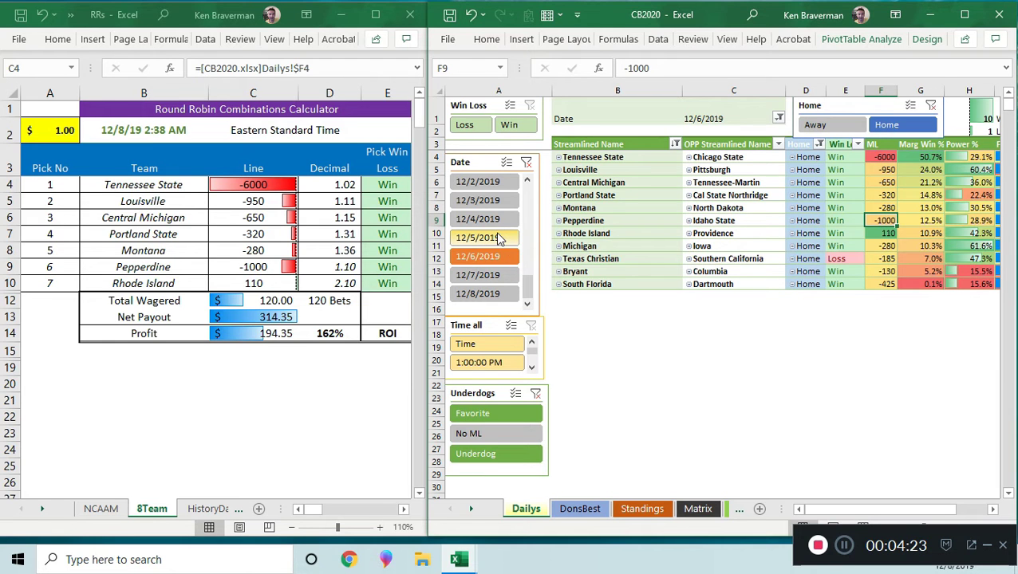
Switch the Date slicer to 12/5, then 12/4/2019, and check Southern Illinois-Edwardsville's -1000 line.
{"action": "left_click", "coordinate": [477, 236]}
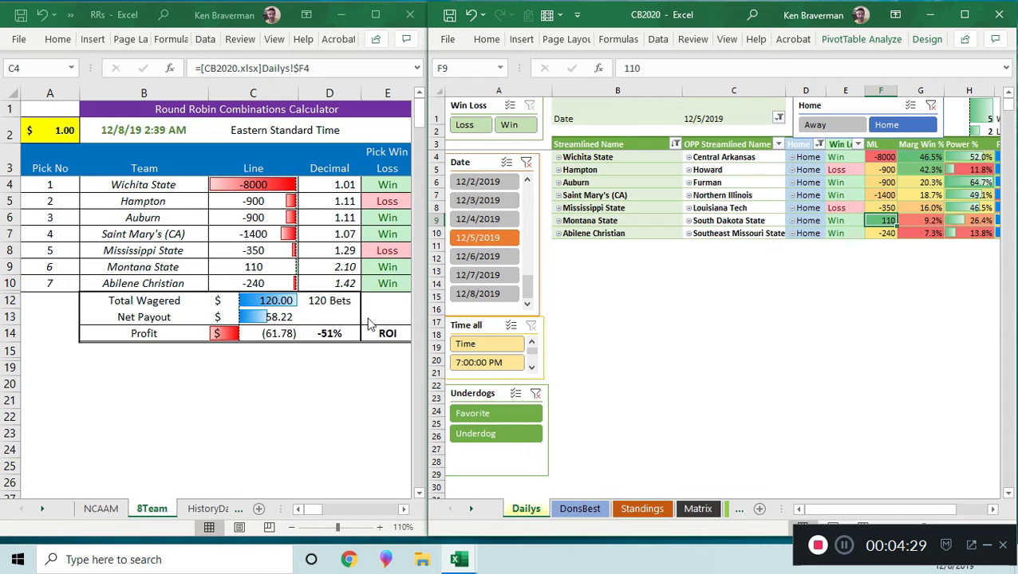
{"action": "mouse_move", "coordinate": [287, 332]}
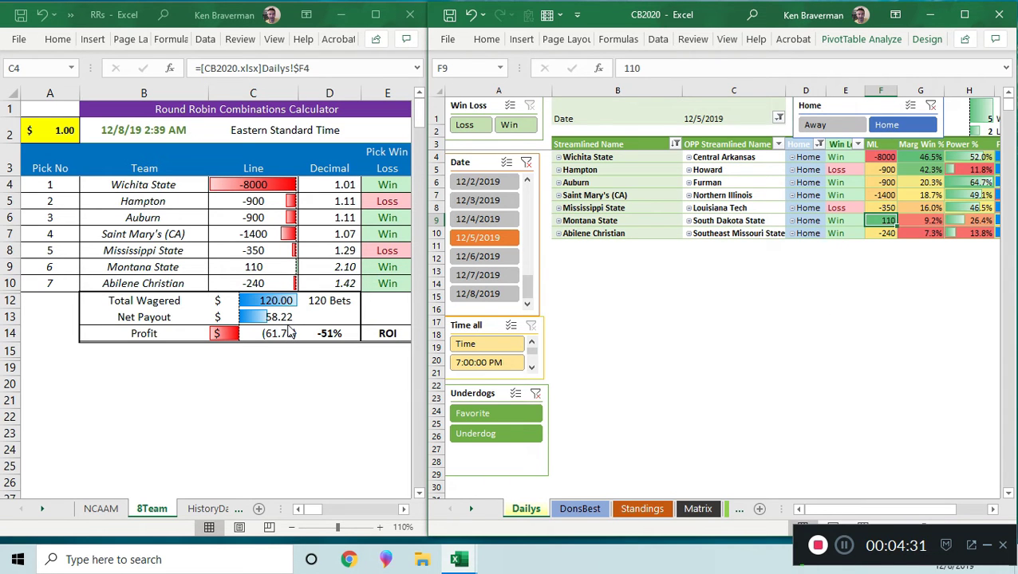
{"action": "left_click", "coordinate": [476, 219]}
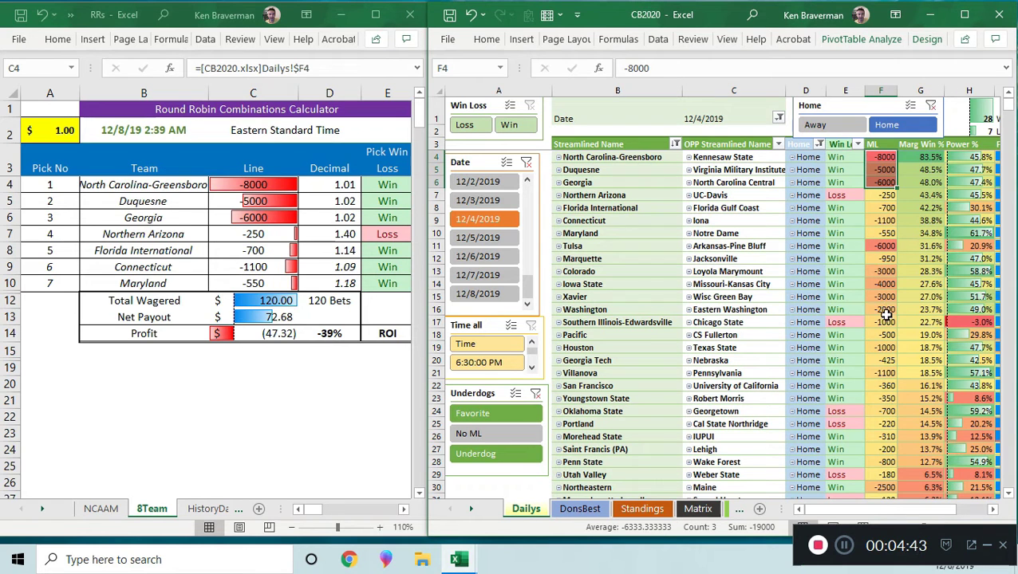
{"action": "left_click", "coordinate": [879, 321]}
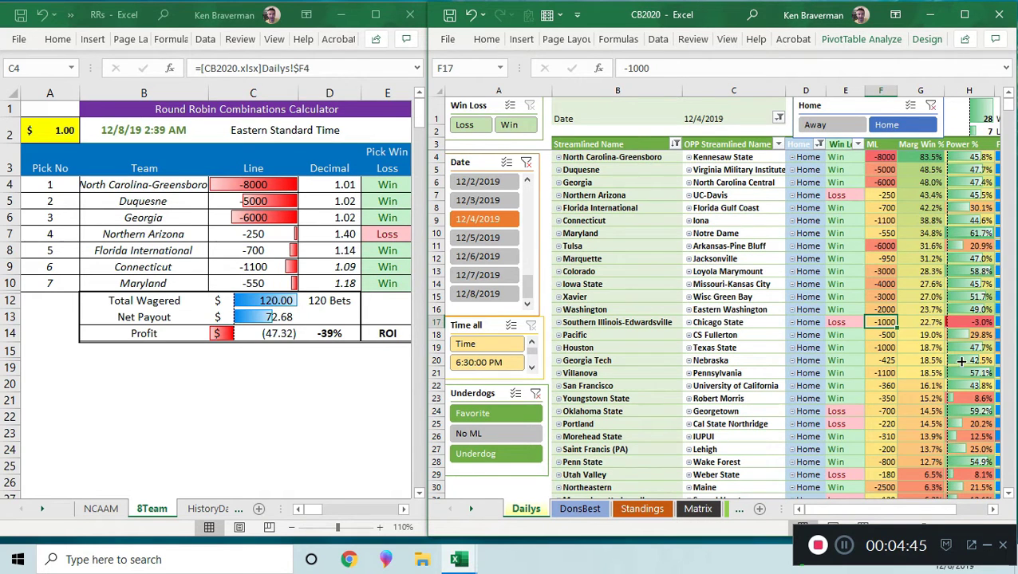
{"action": "mouse_move", "coordinate": [948, 411]}
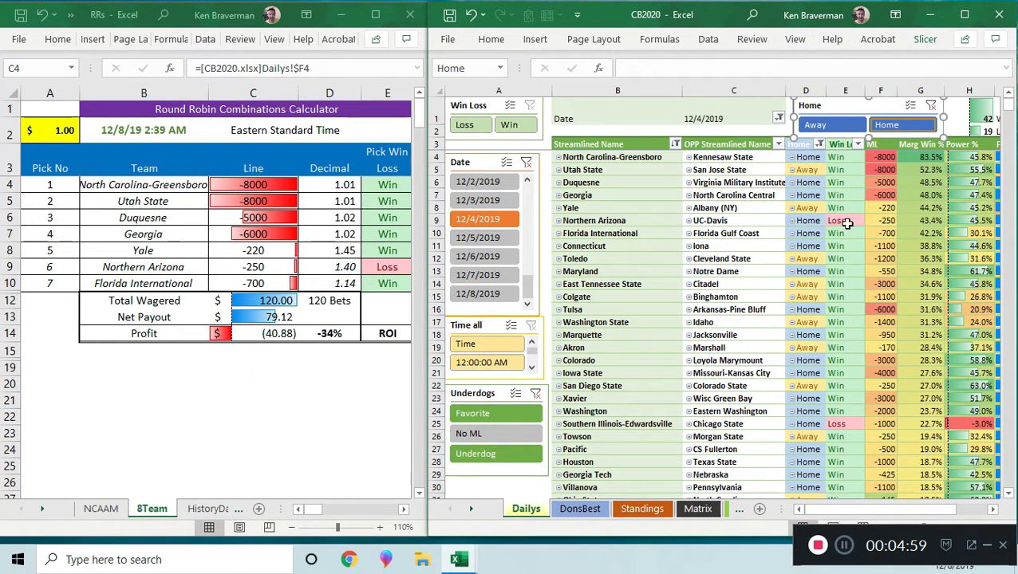
Check East Tennessee State's and Colgate's results, then filter the Home slicer to home games.
{"action": "left_click", "coordinate": [844, 283]}
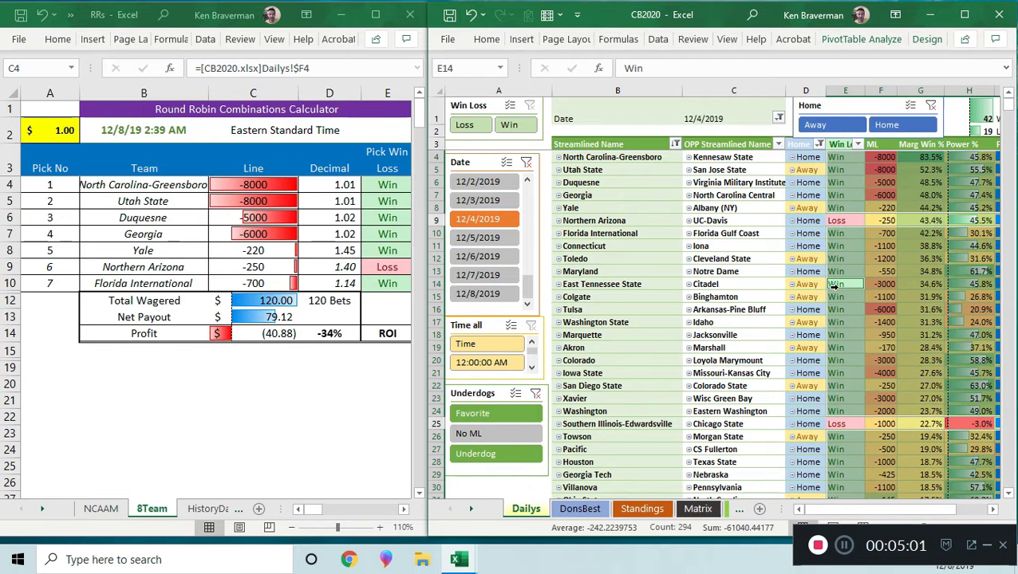
{"action": "left_click", "coordinate": [845, 296]}
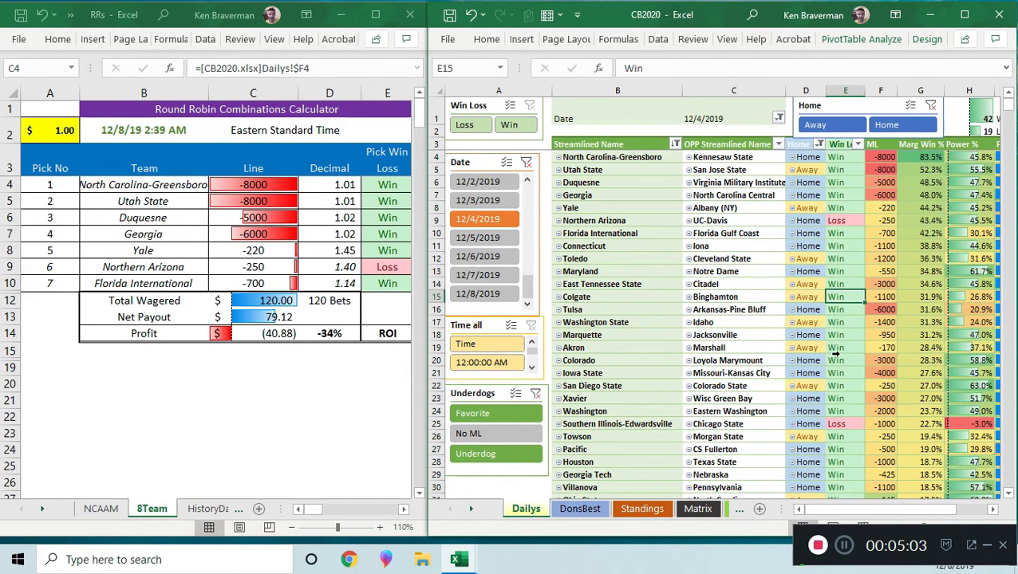
{"action": "left_click", "coordinate": [902, 125]}
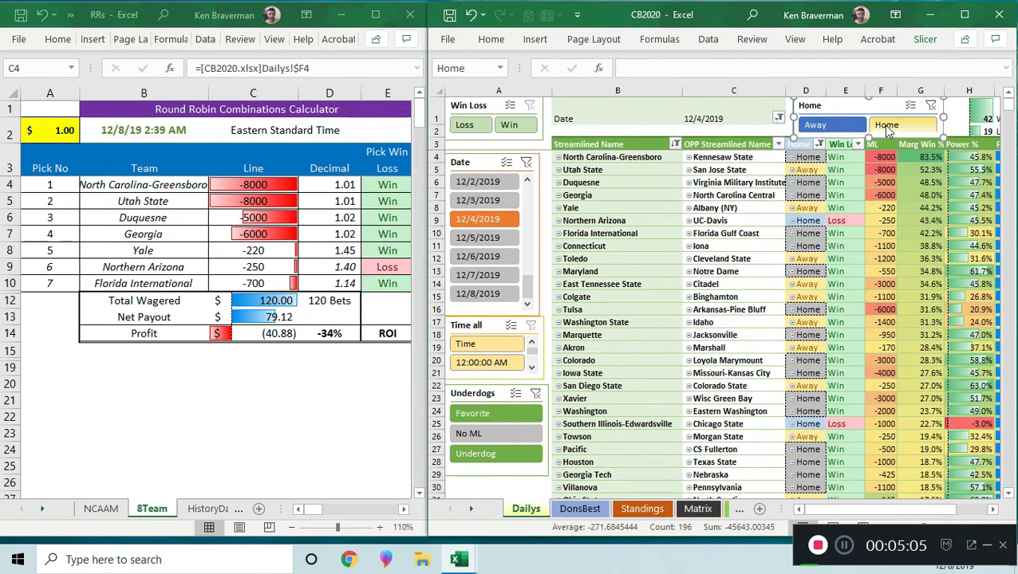
{"action": "left_click", "coordinate": [901, 125]}
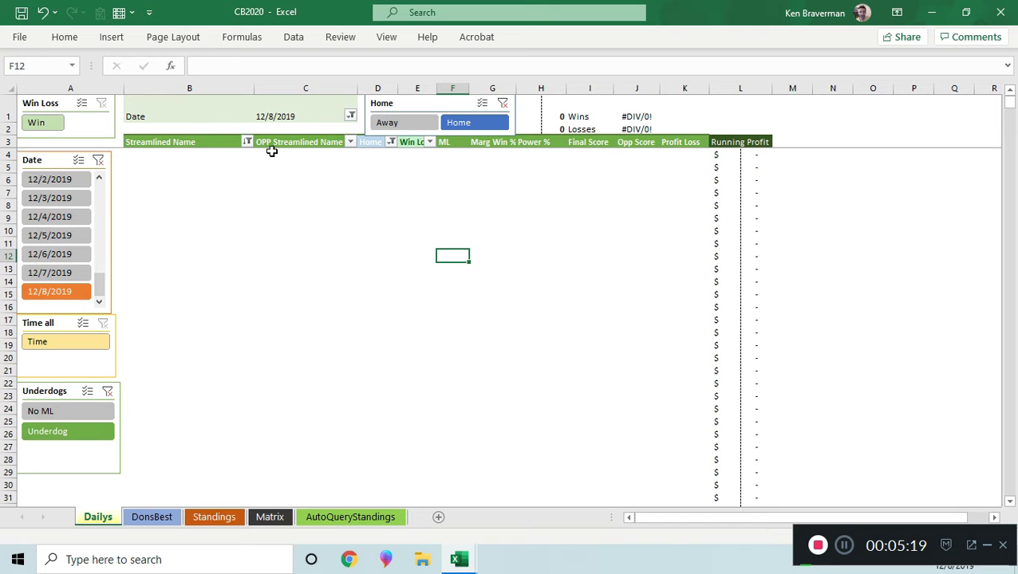
{"action": "mouse_move", "coordinate": [236, 134]}
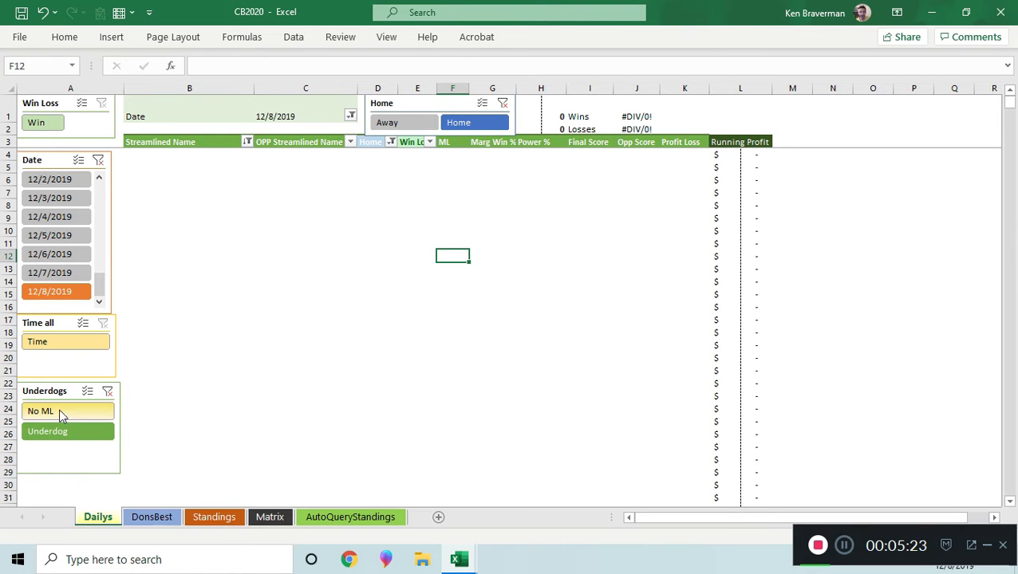
Pick 'No ML' in the Underdogs slicer to list the 29 no-moneyline games.
{"action": "left_click", "coordinate": [41, 122]}
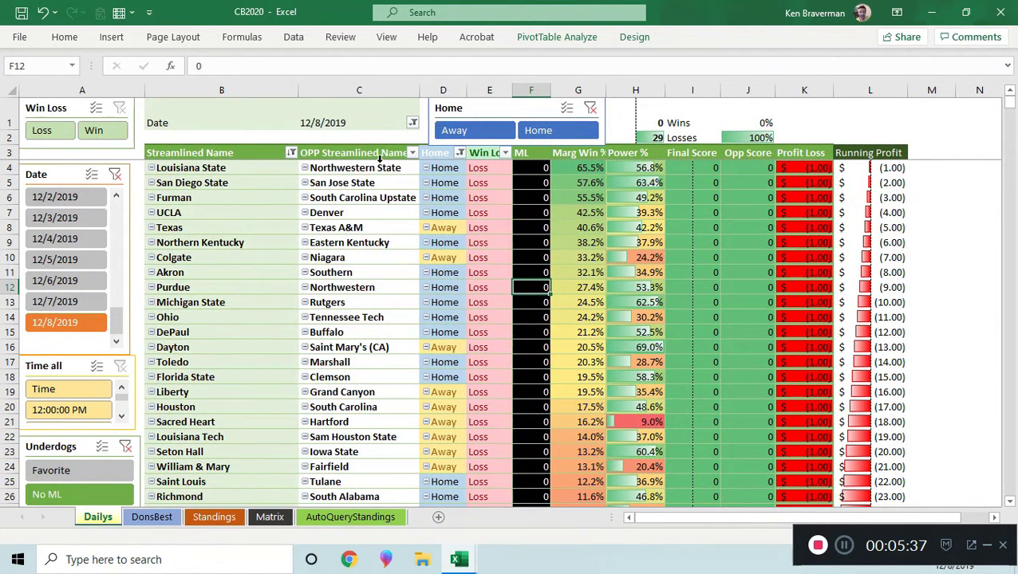
Inspect team names and limit the no-moneyline pivot to its 16 home games.
{"action": "left_click", "coordinate": [359, 168]}
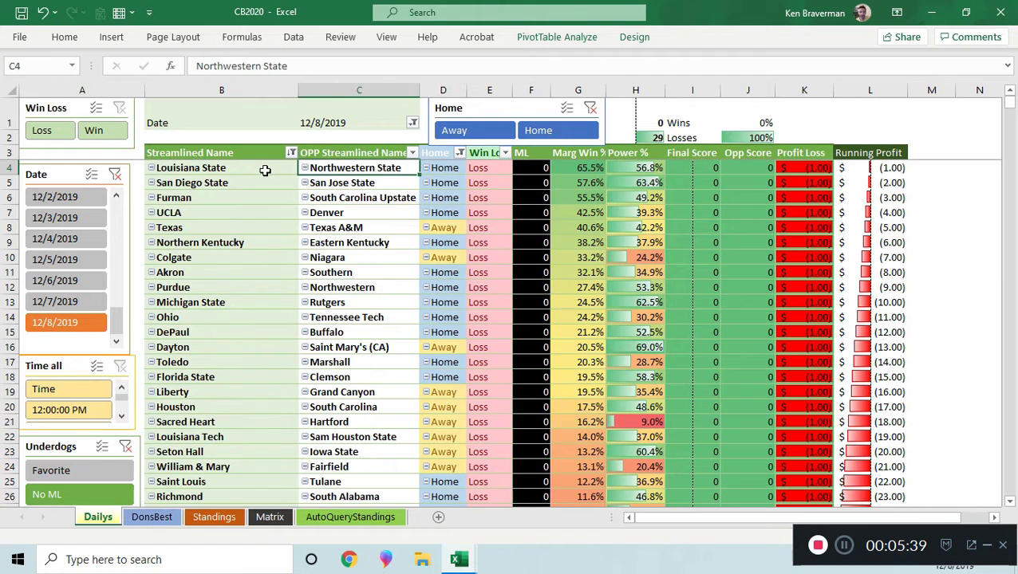
{"action": "left_click", "coordinate": [221, 167]}
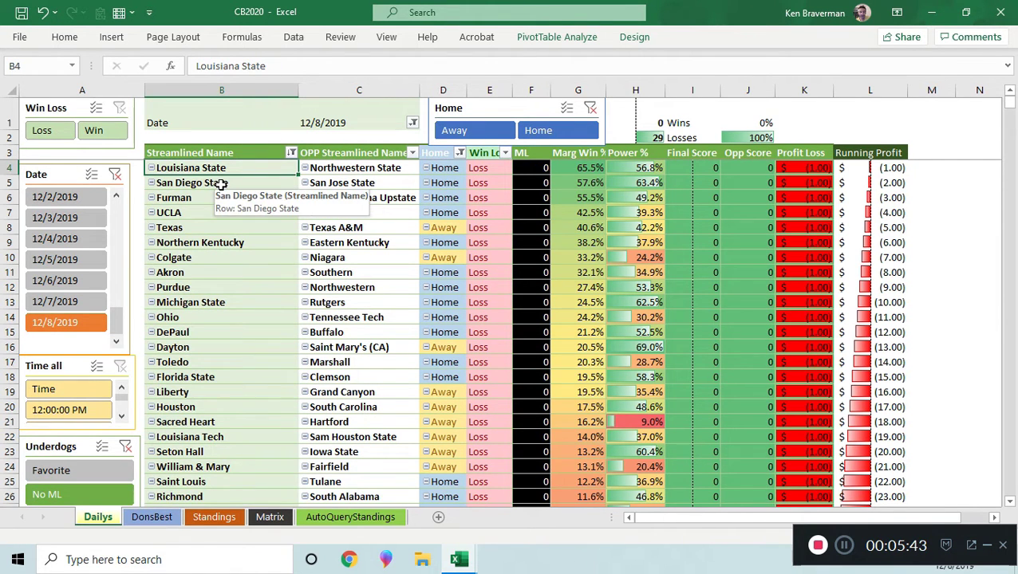
{"action": "left_click", "coordinate": [191, 183]}
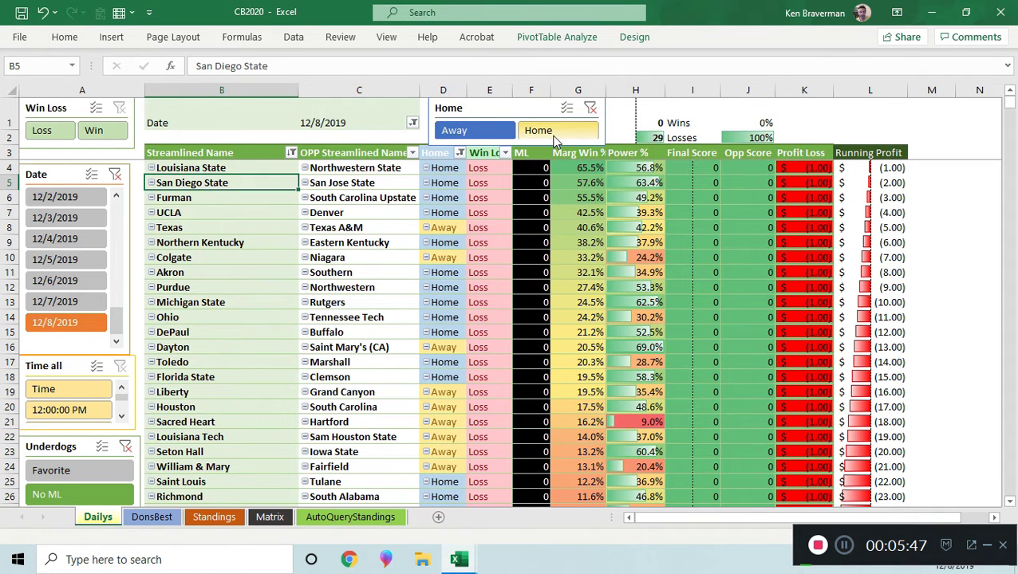
{"action": "left_click", "coordinate": [557, 130]}
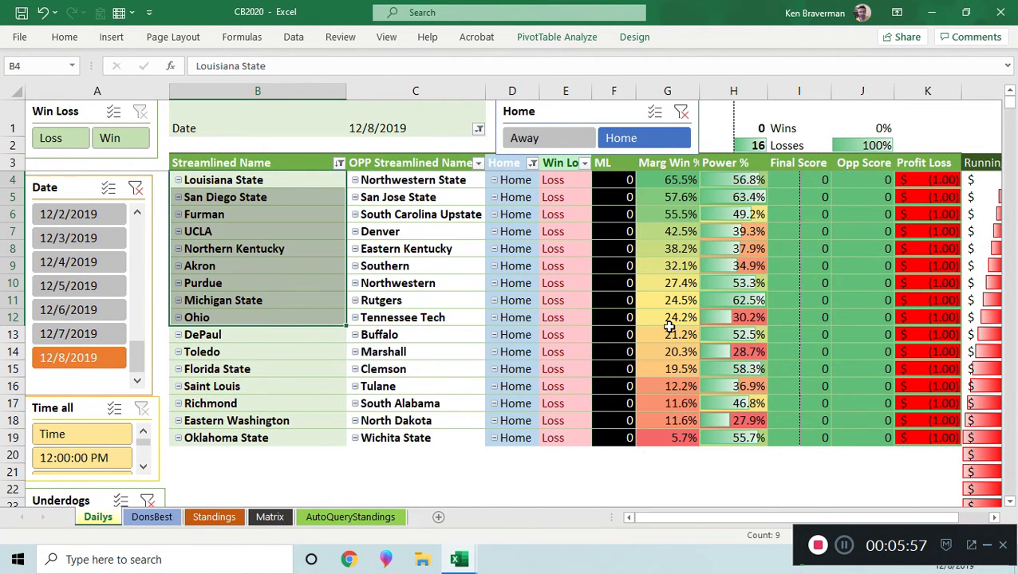
{"action": "mouse_move", "coordinate": [343, 241]}
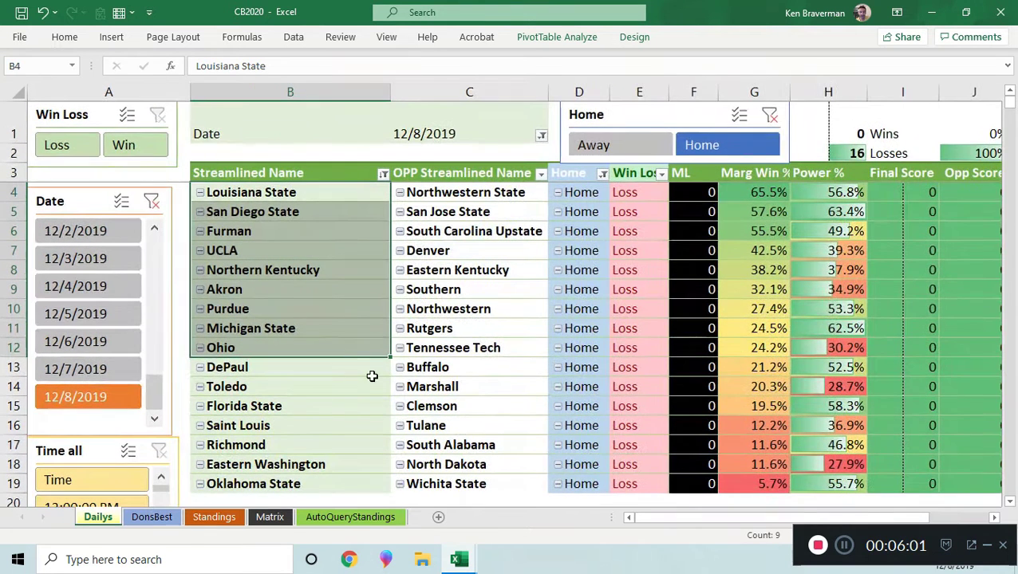
{"action": "left_click", "coordinate": [469, 211]}
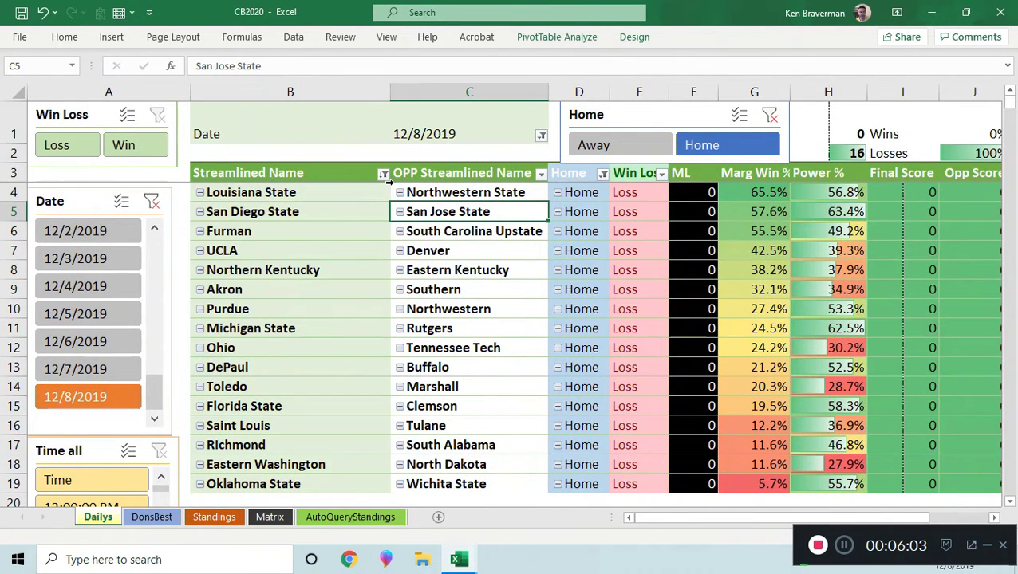
Sort team names descending by Power %, putting San Diego State on top.
{"action": "left_click", "coordinate": [383, 173]}
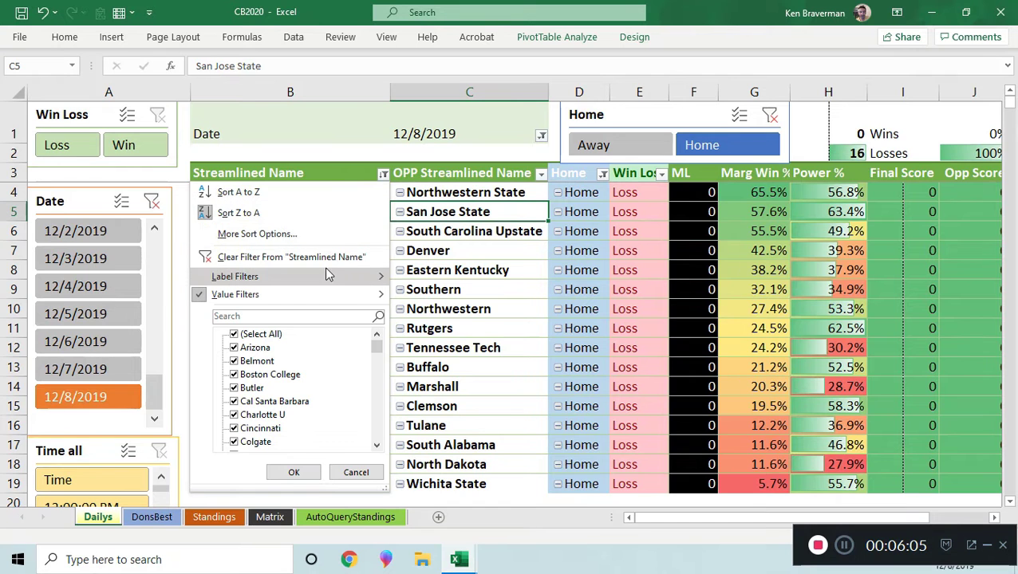
{"action": "left_click", "coordinate": [257, 233]}
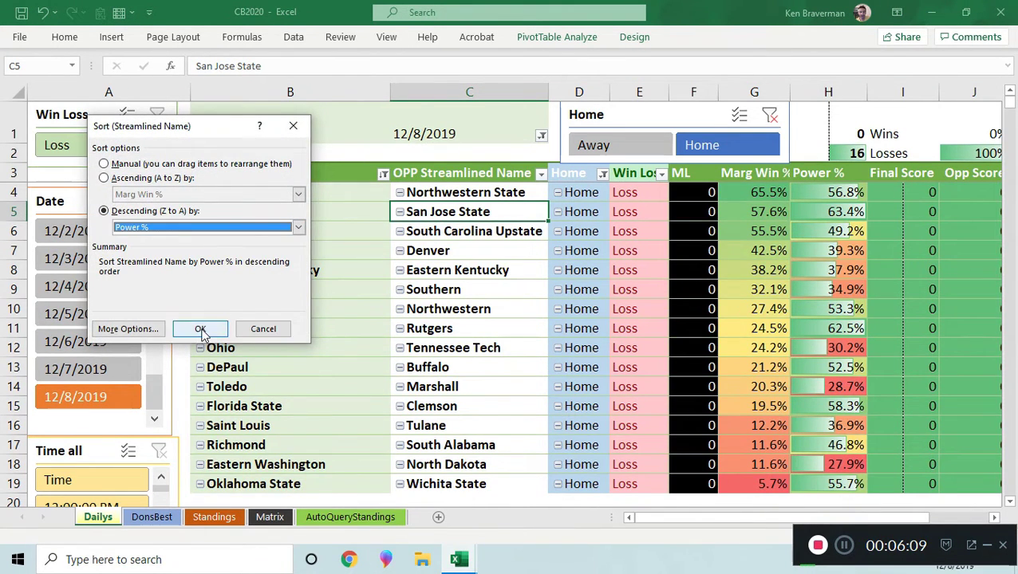
{"action": "left_click", "coordinate": [200, 328]}
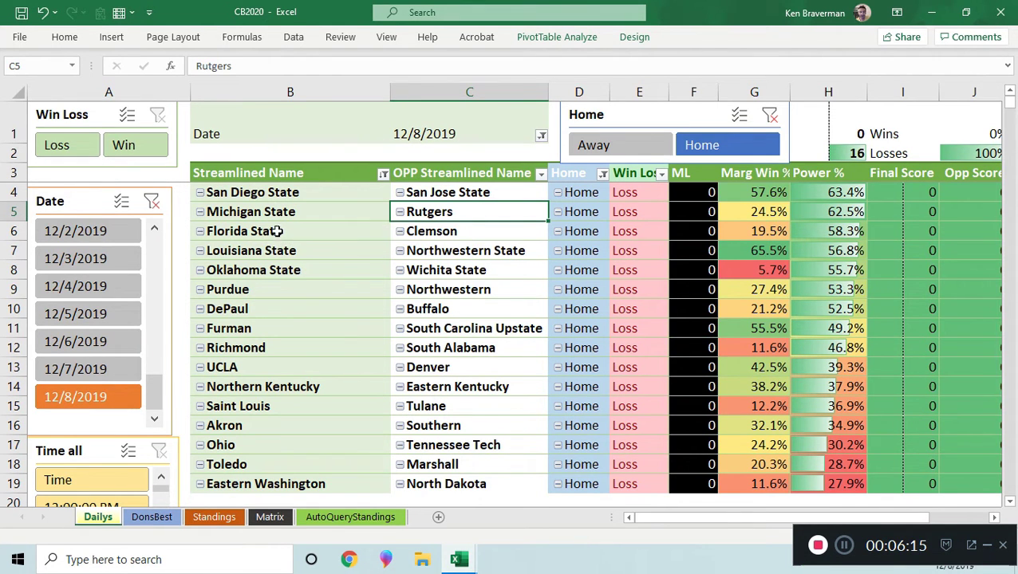
{"action": "left_click", "coordinate": [828, 211]}
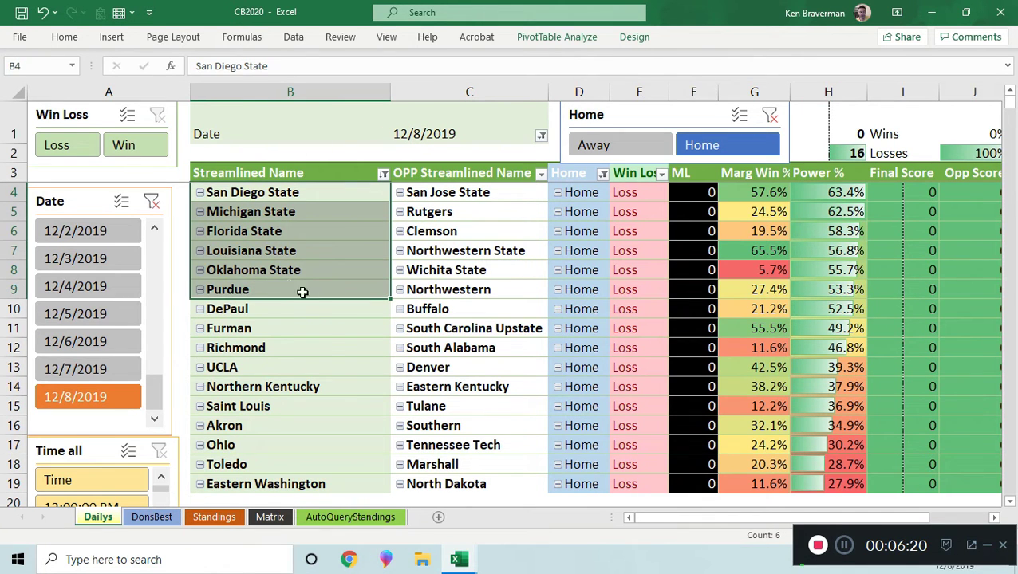
{"action": "mouse_move", "coordinate": [765, 272]}
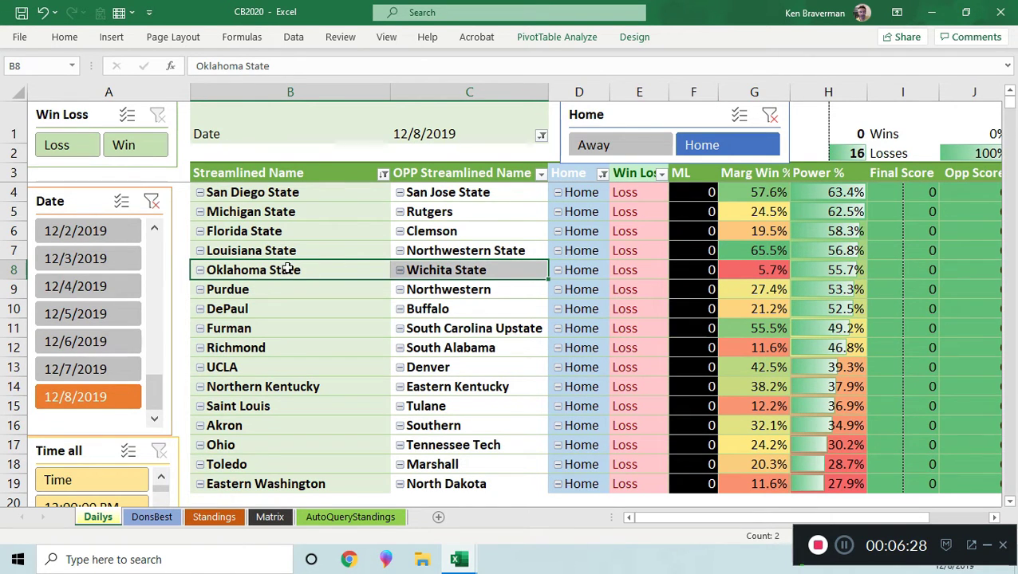
{"action": "scroll", "scroll_direction": "down", "scroll_amount": 3}
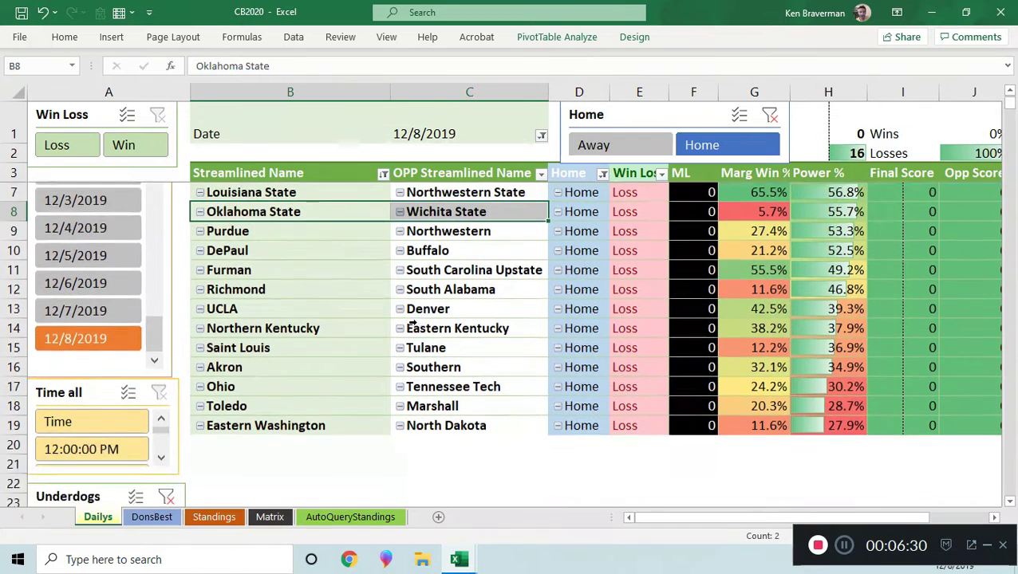
{"action": "scroll", "scroll_direction": "up", "scroll_amount": 3}
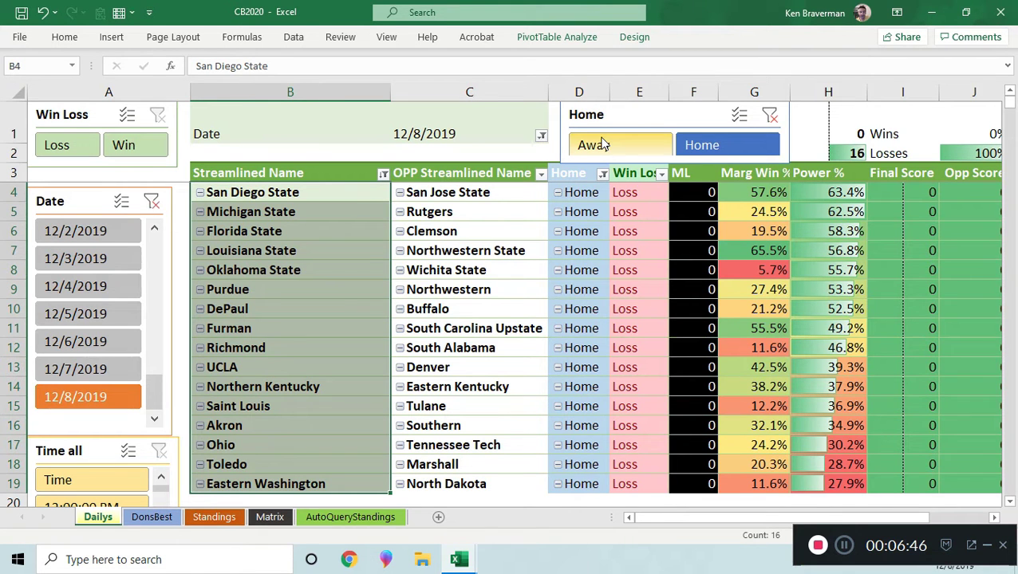
Show 12/7/2019 home games sorted descending by Marg Win %, totaling 32 wins and 8 losses.
{"action": "left_click", "coordinate": [620, 145]}
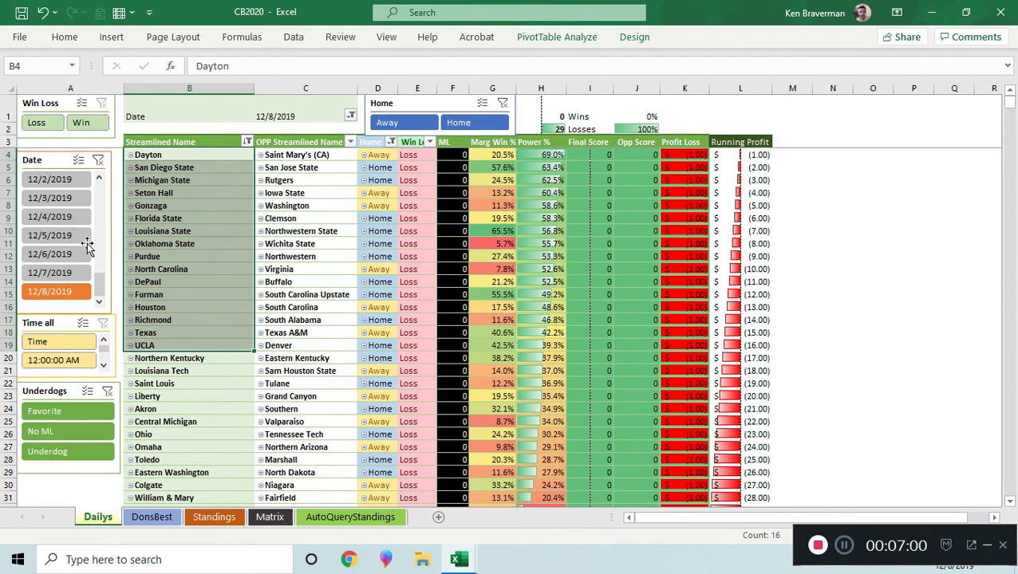
{"action": "left_click", "coordinate": [49, 272]}
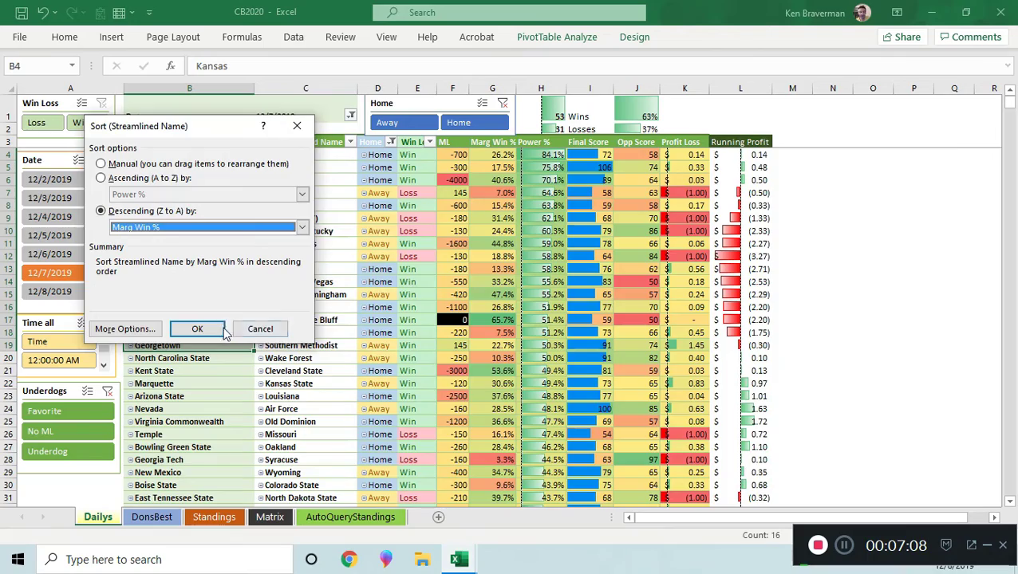
{"action": "left_click", "coordinate": [197, 329]}
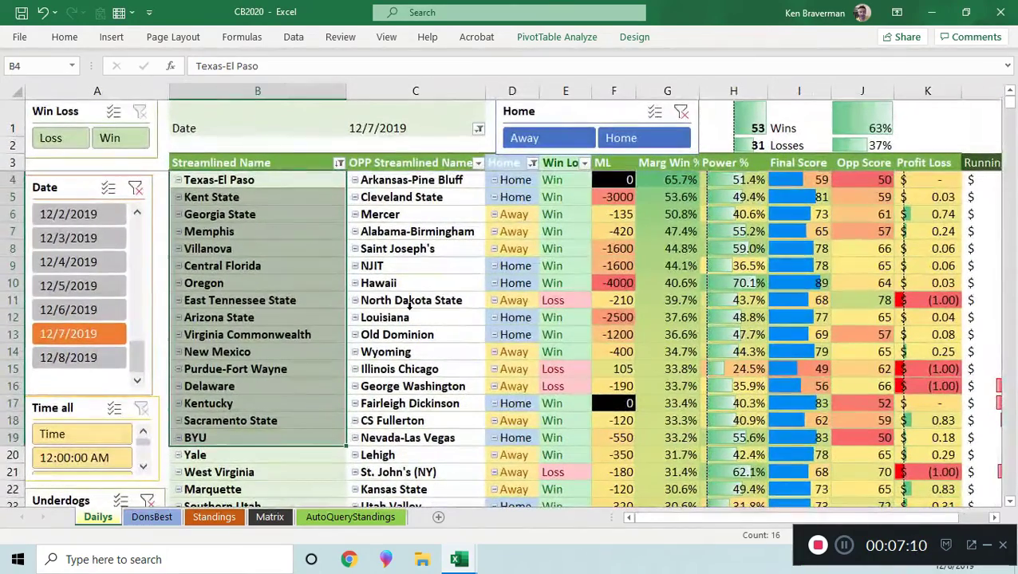
{"action": "left_click", "coordinate": [645, 138]}
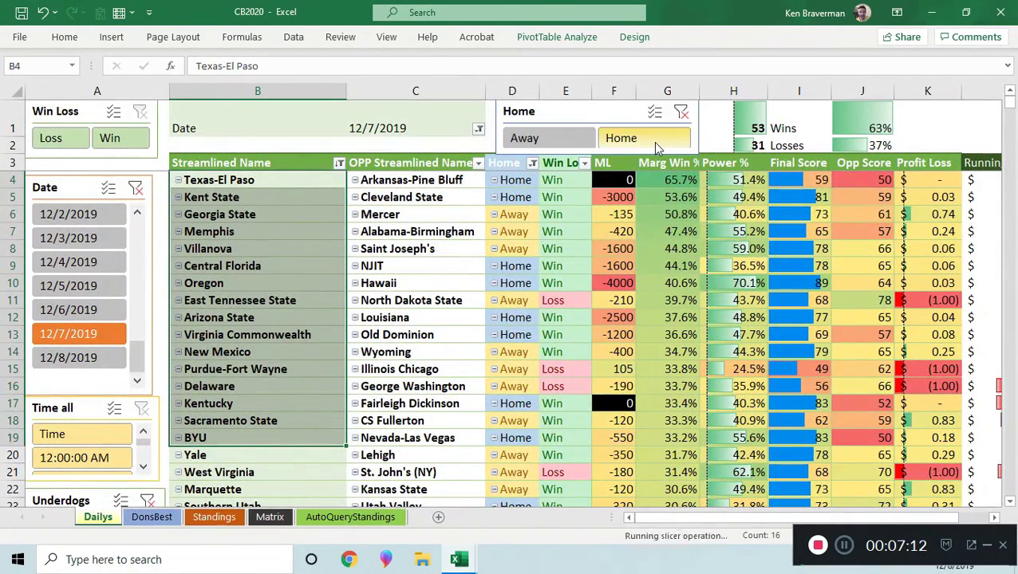
{"action": "left_click", "coordinate": [621, 138]}
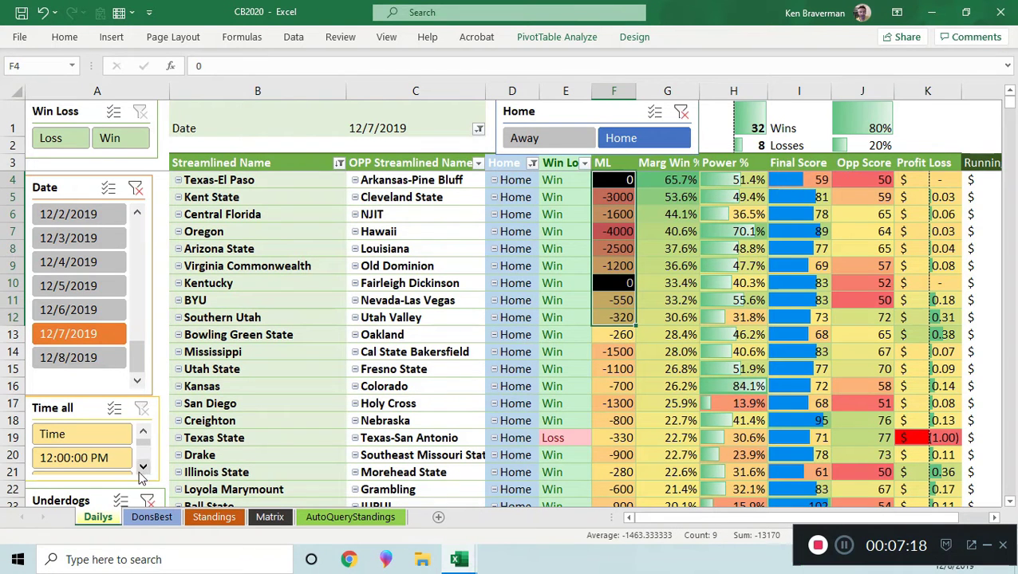
Filter the pivot to favourites only and inspect Texas State's -330 home loss.
{"action": "left_click", "coordinate": [262, 334]}
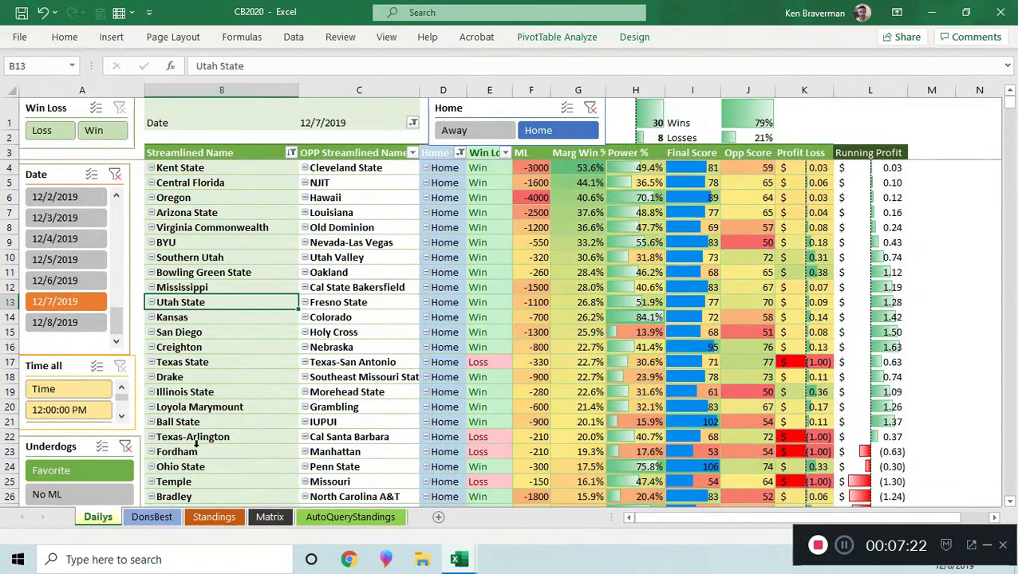
{"action": "mouse_move", "coordinate": [642, 284]}
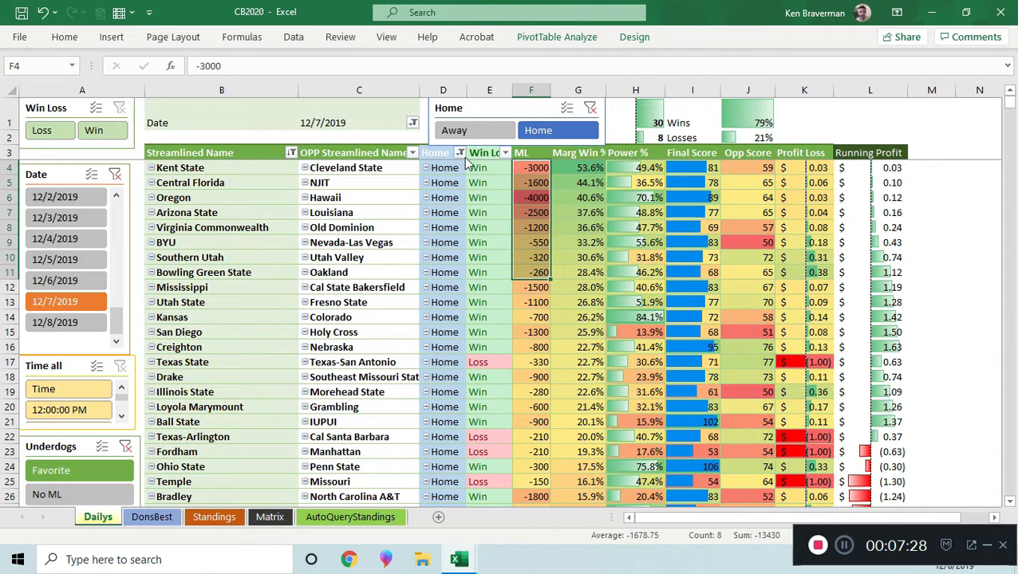
{"action": "left_click", "coordinate": [530, 362]}
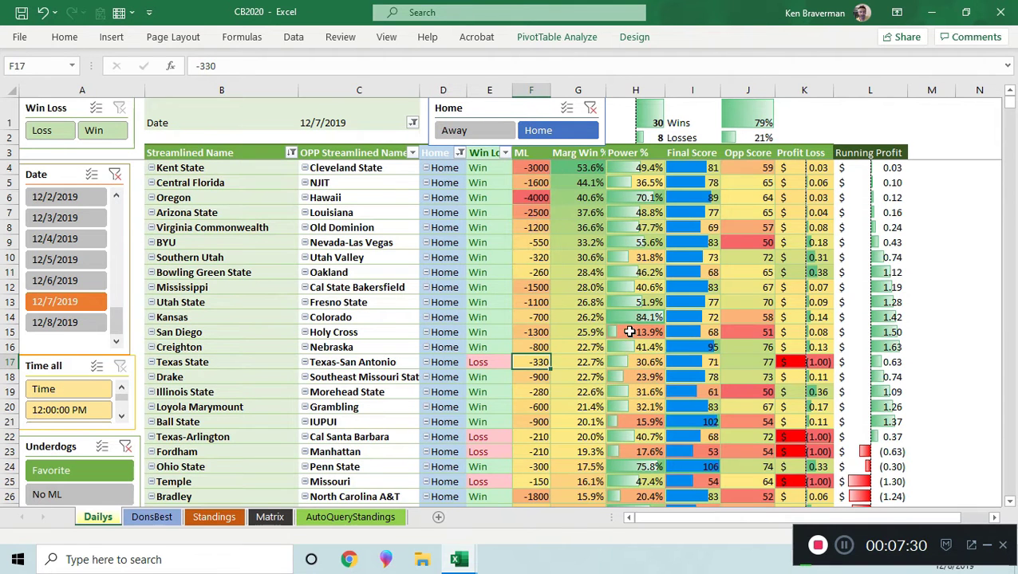
{"action": "left_click", "coordinate": [210, 362]}
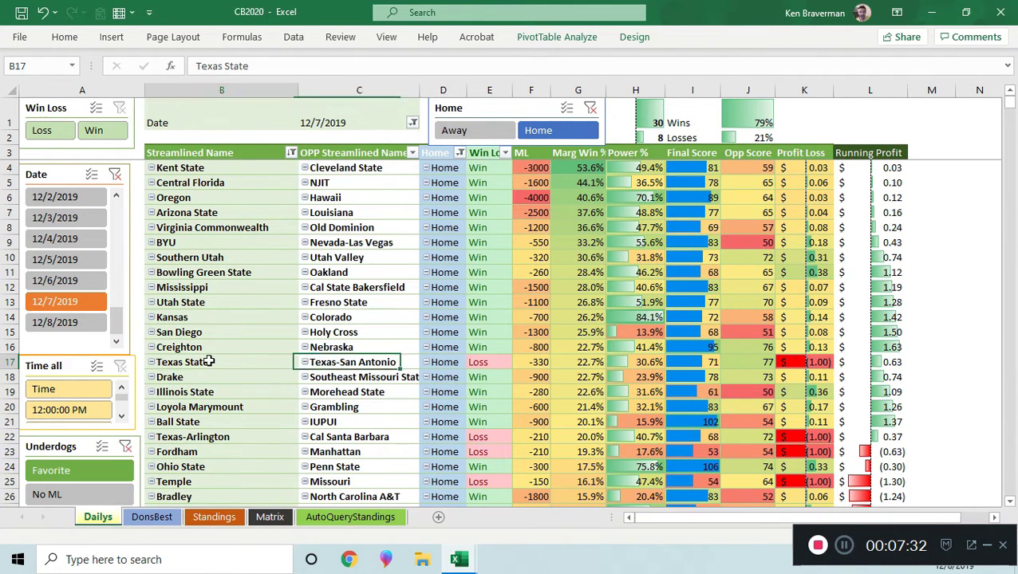
{"action": "scroll", "scroll_direction": "down", "scroll_amount": 3}
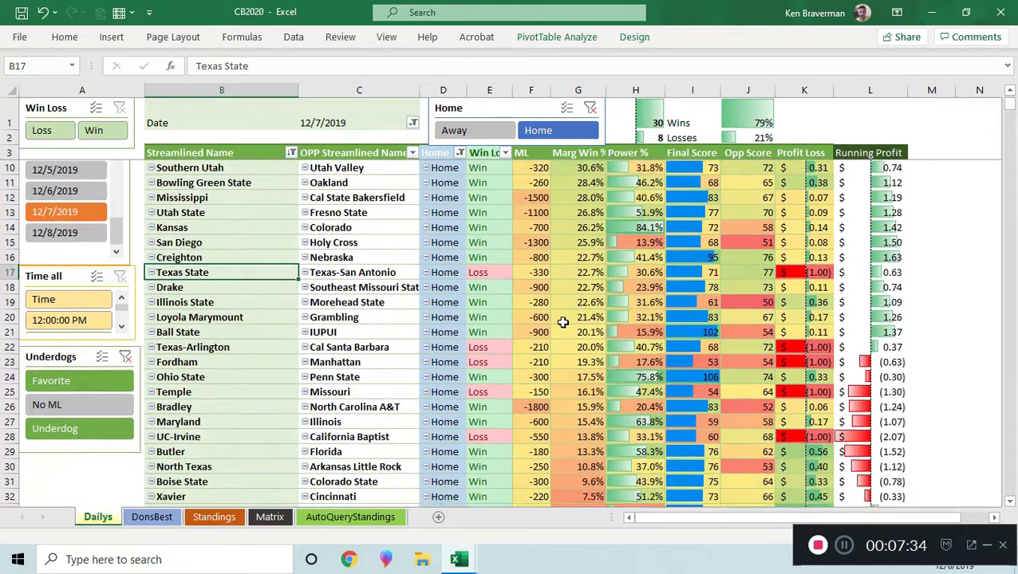
{"action": "scroll", "scroll_direction": "up", "scroll_amount": 3}
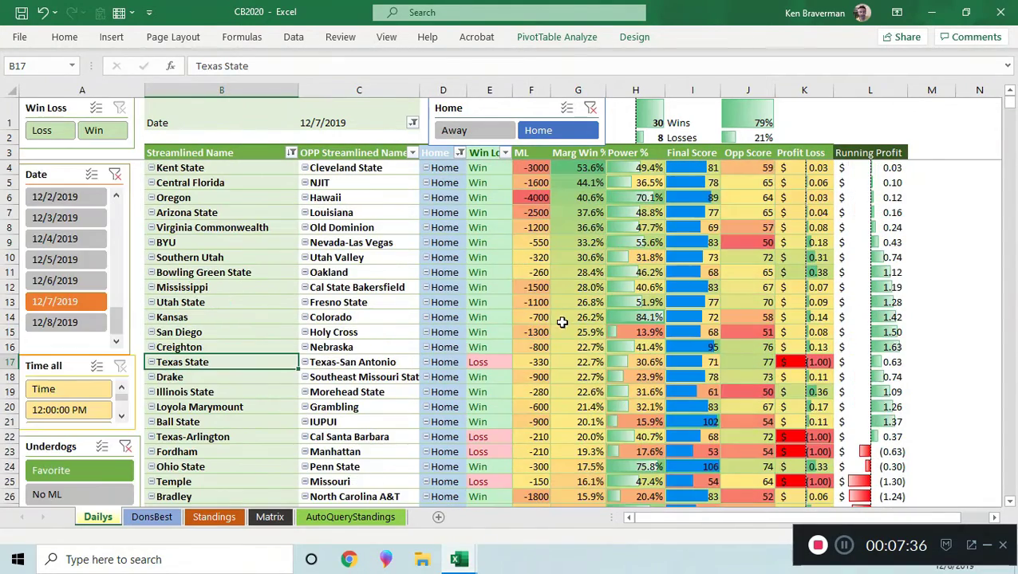
{"action": "mouse_move", "coordinate": [391, 413]}
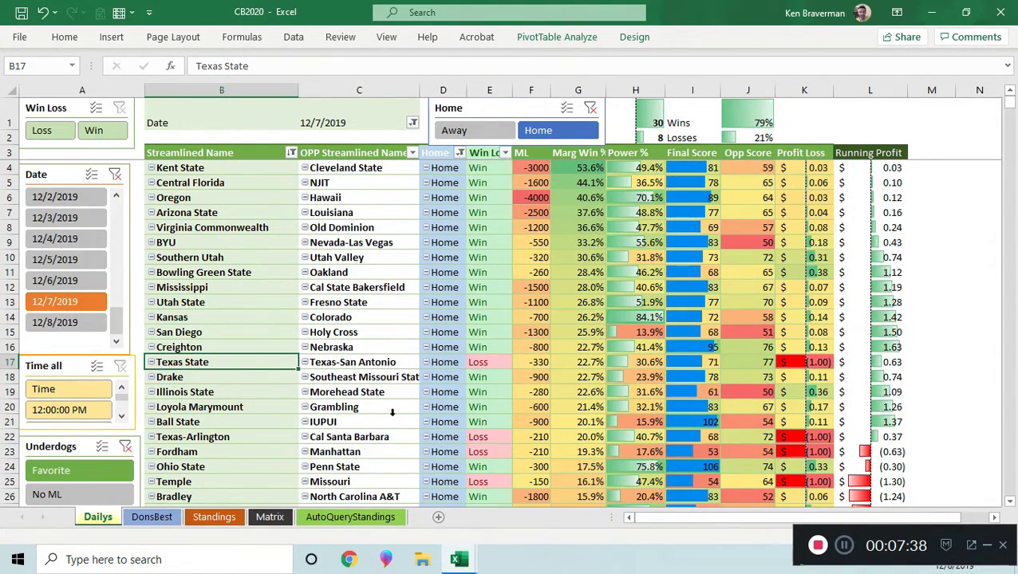